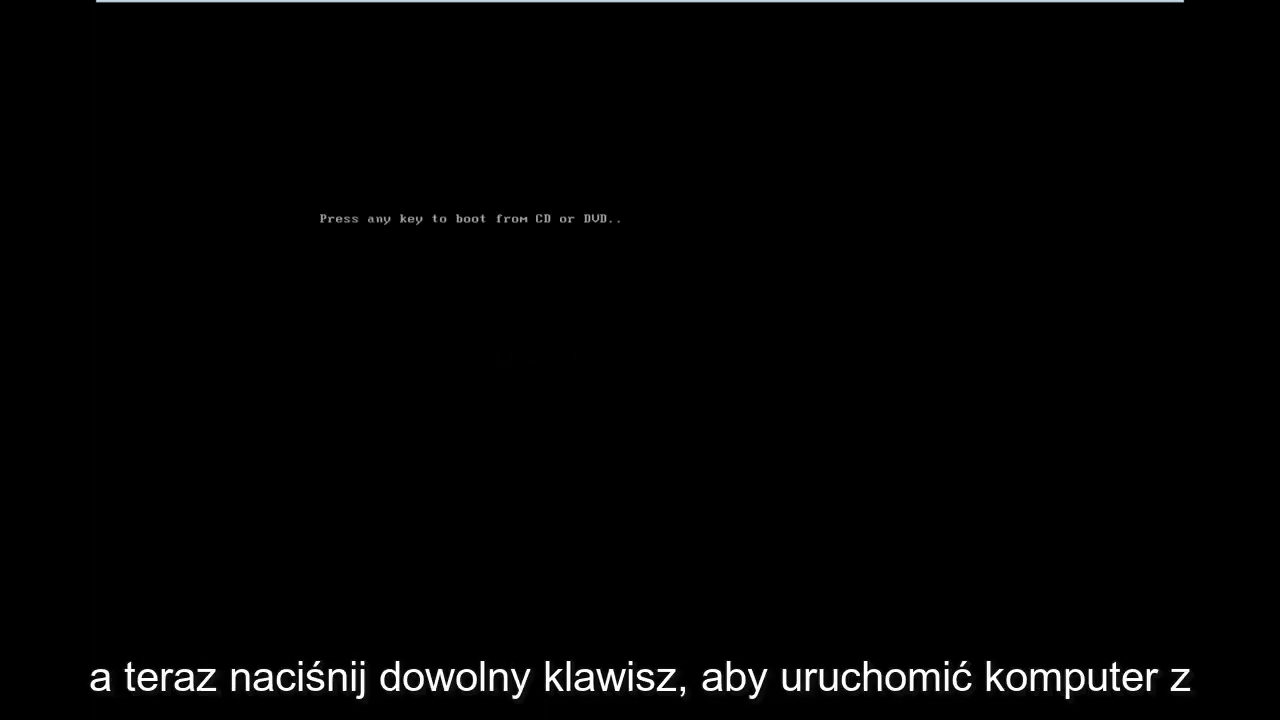
# Boot the computer from the installation disc to reach Windows Setup.
pyautogui.press('enter')
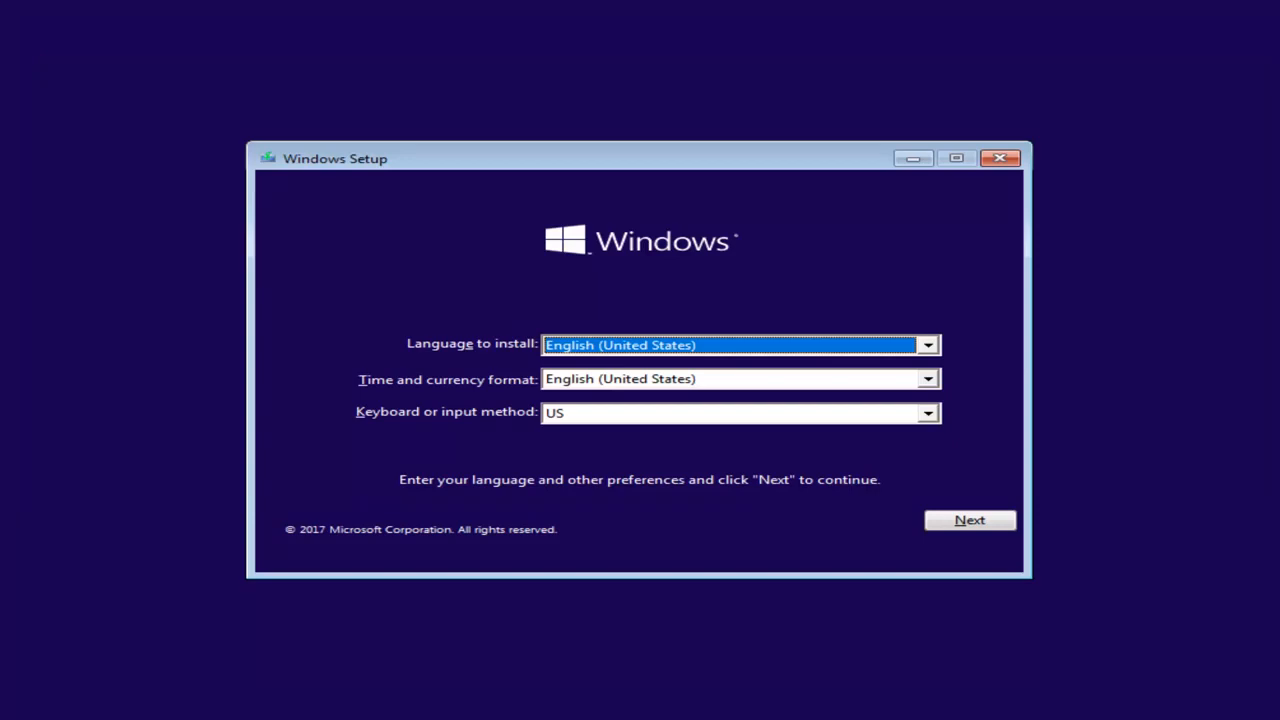
pyautogui.moveTo(754, 300)
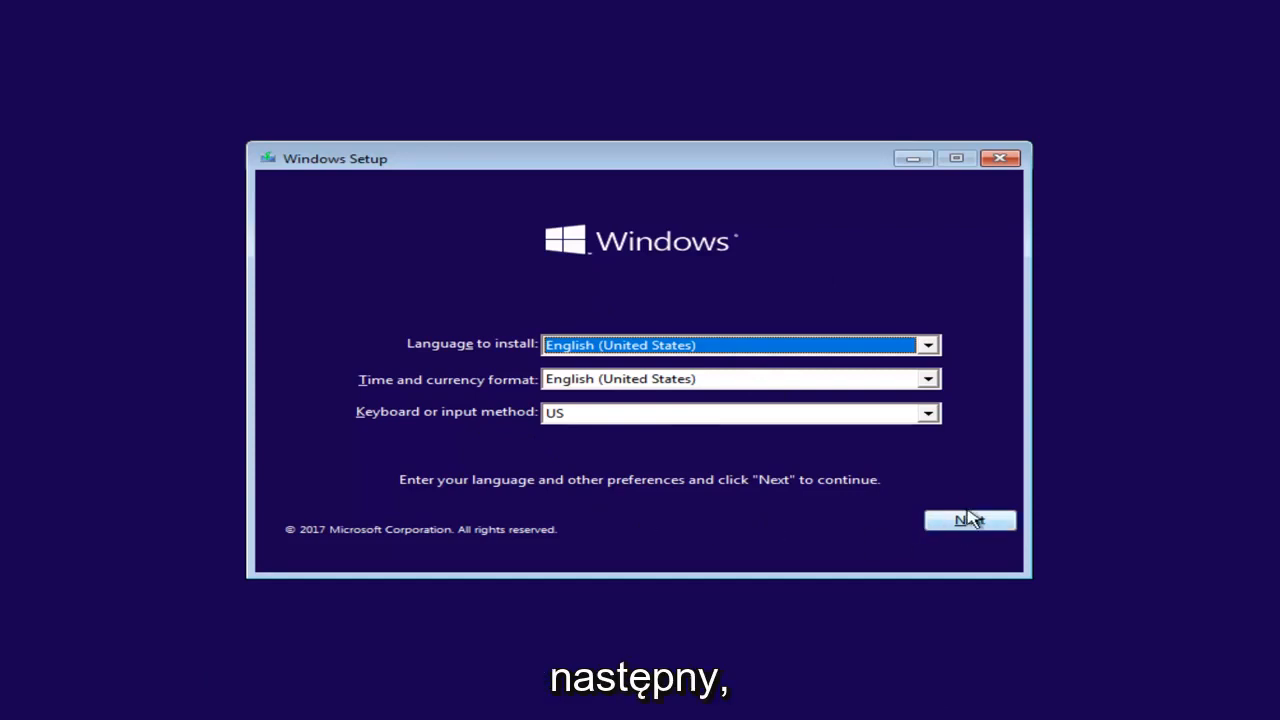
# Keep the English (United States) defaults and choose 'Repair your computer'.
pyautogui.click(968, 520)
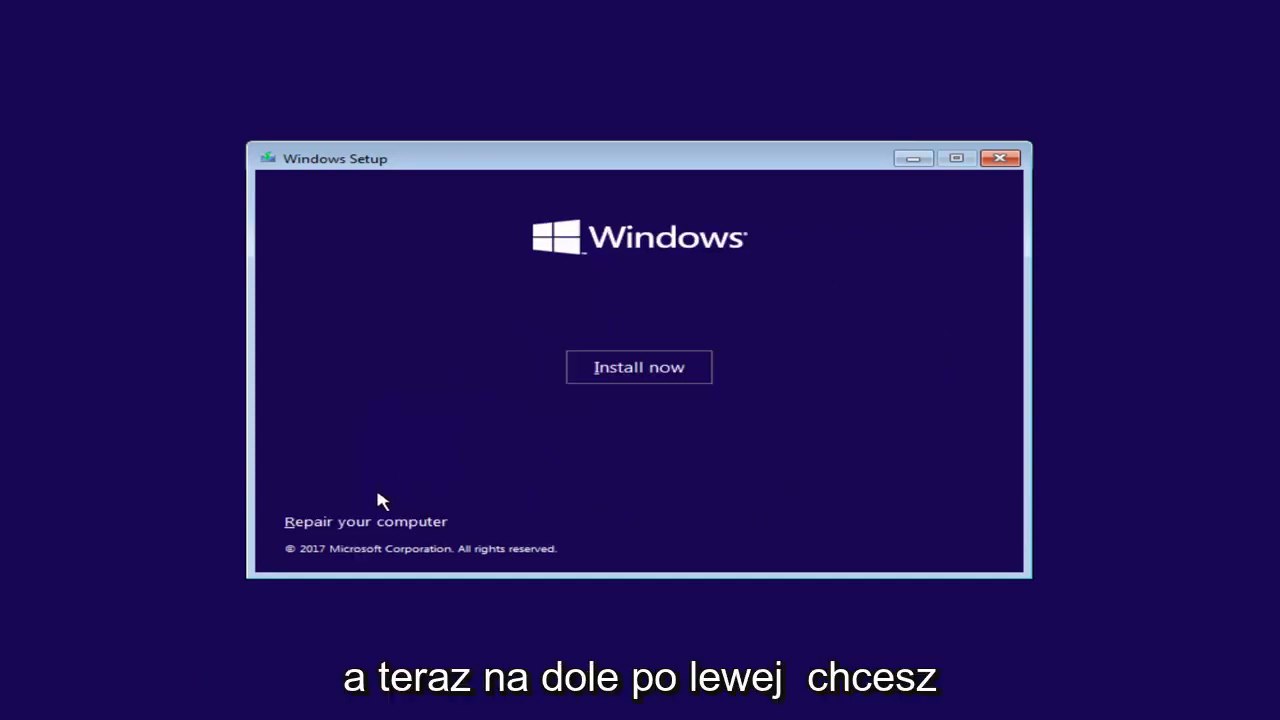
pyautogui.moveTo(330, 524)
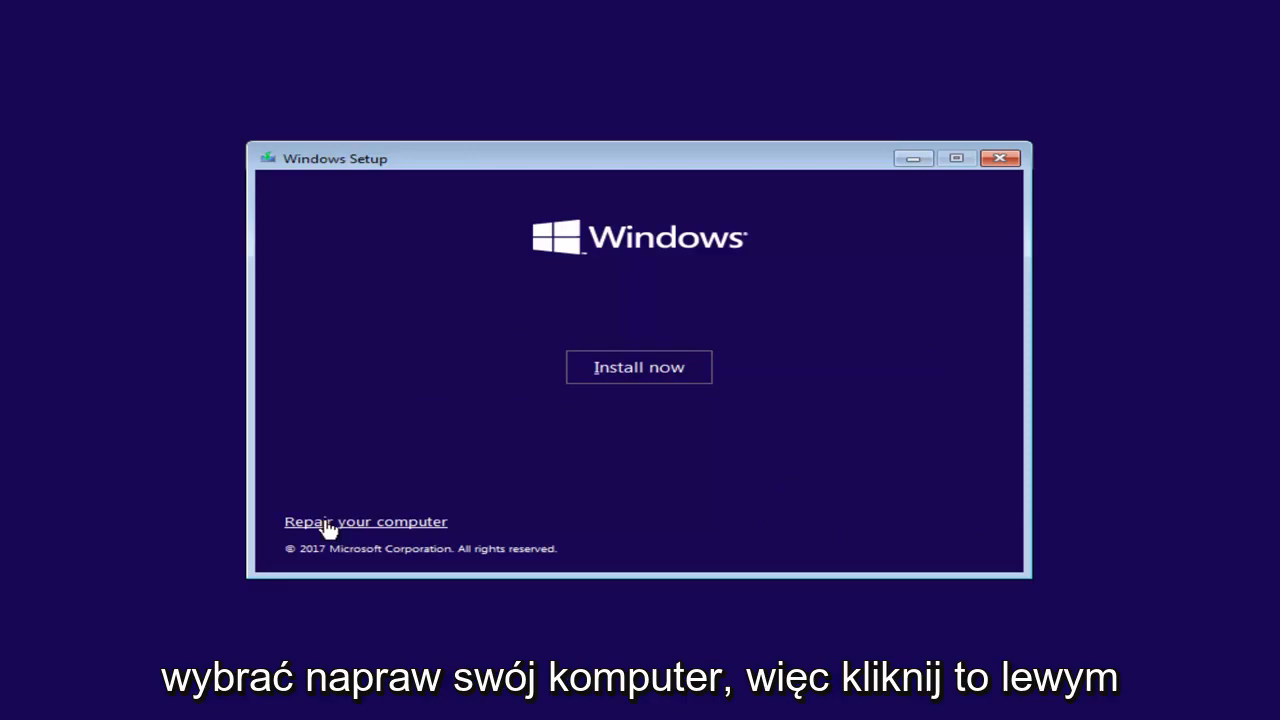
pyautogui.click(364, 520)
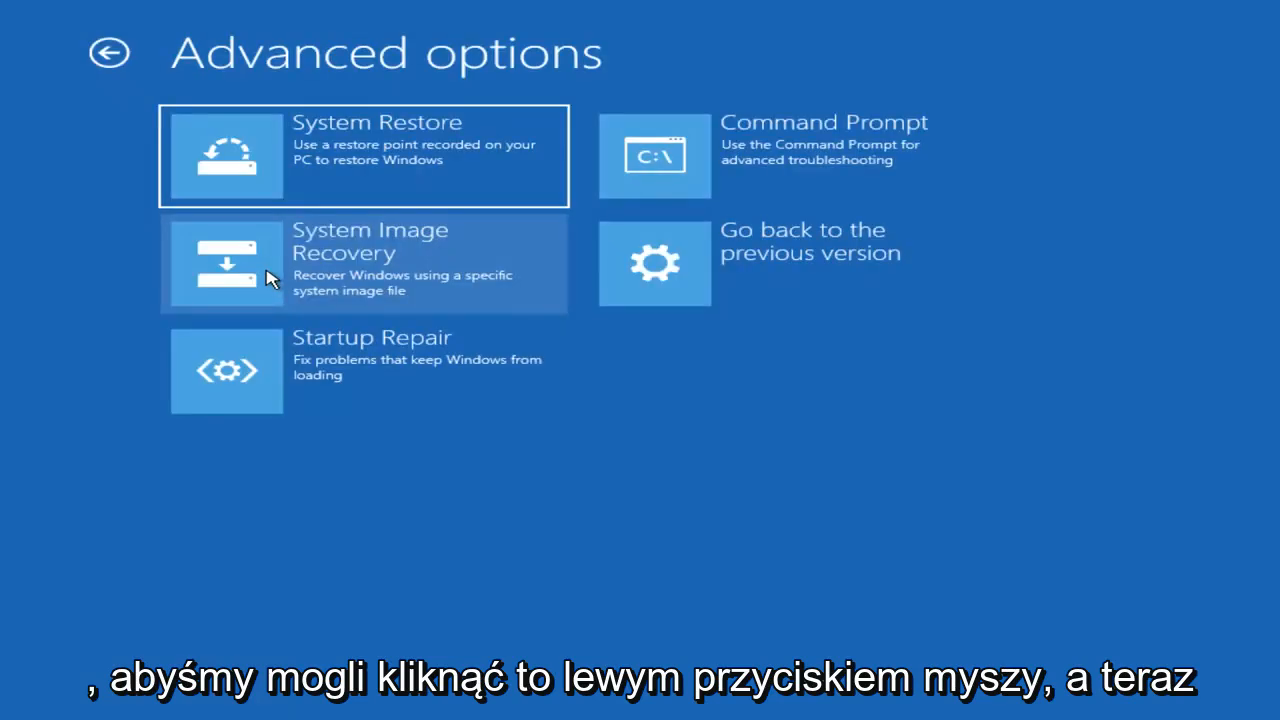
pyautogui.moveTo(588, 216)
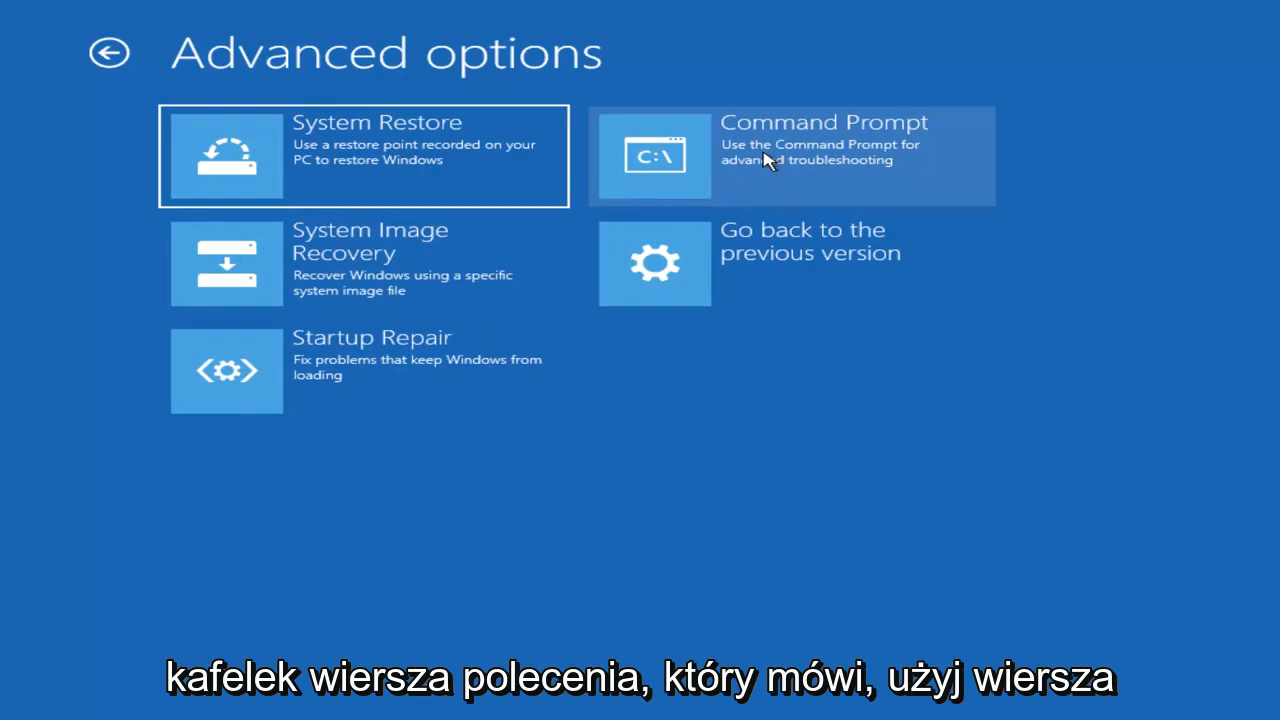
pyautogui.moveTo(724, 178)
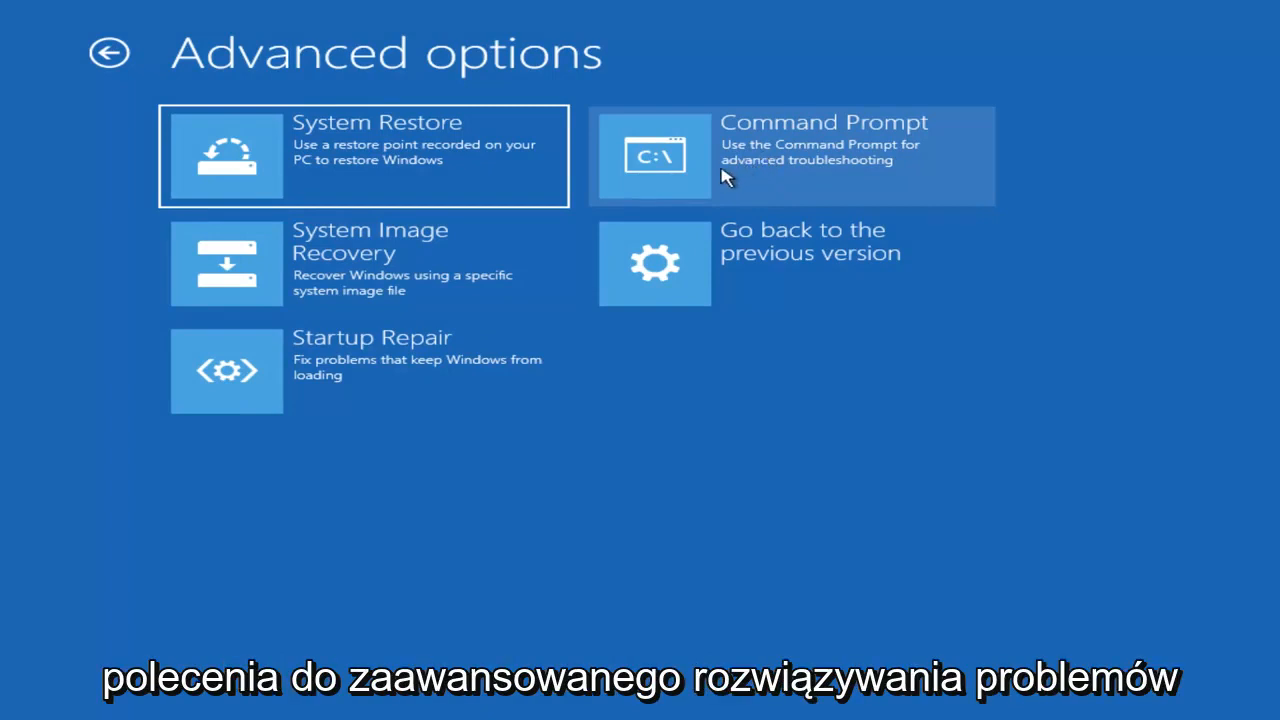
# Launch Command Prompt from the Advanced options recovery tools.
pyautogui.click(790, 156)
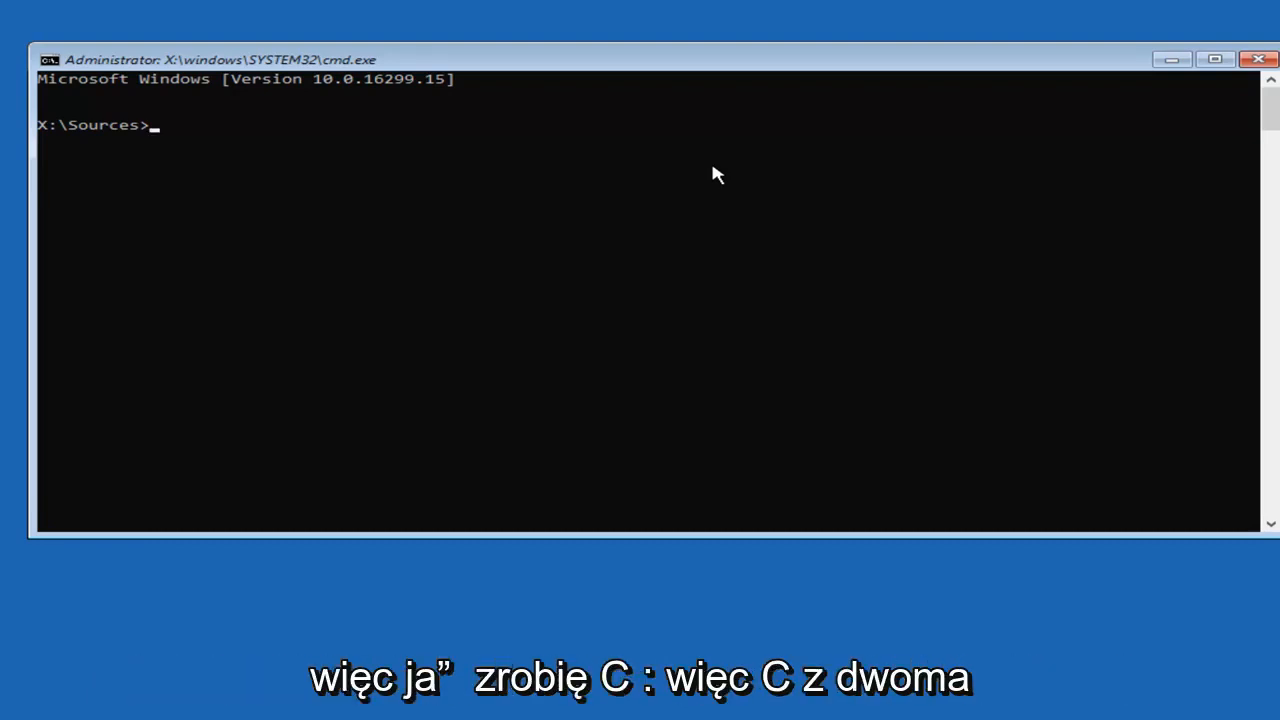
# Switch to drive C: and change into the C:\Boot folder.
pyautogui.write('C')
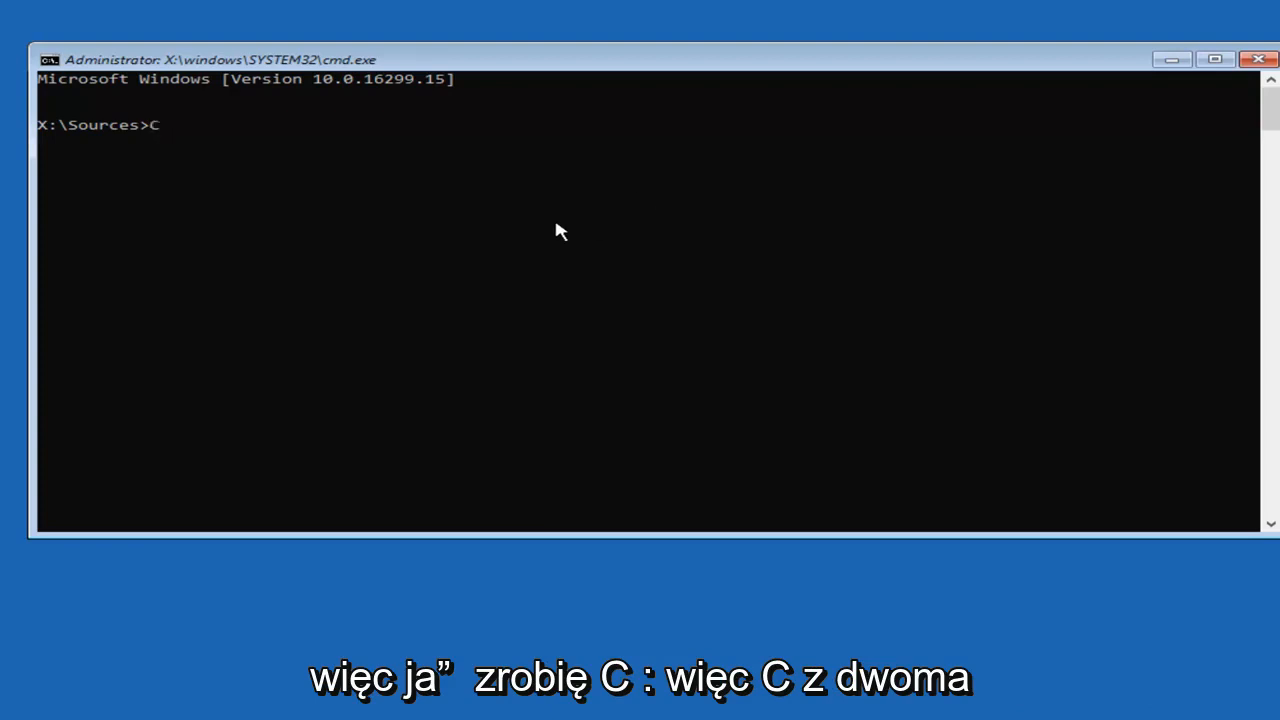
pyautogui.write(':')
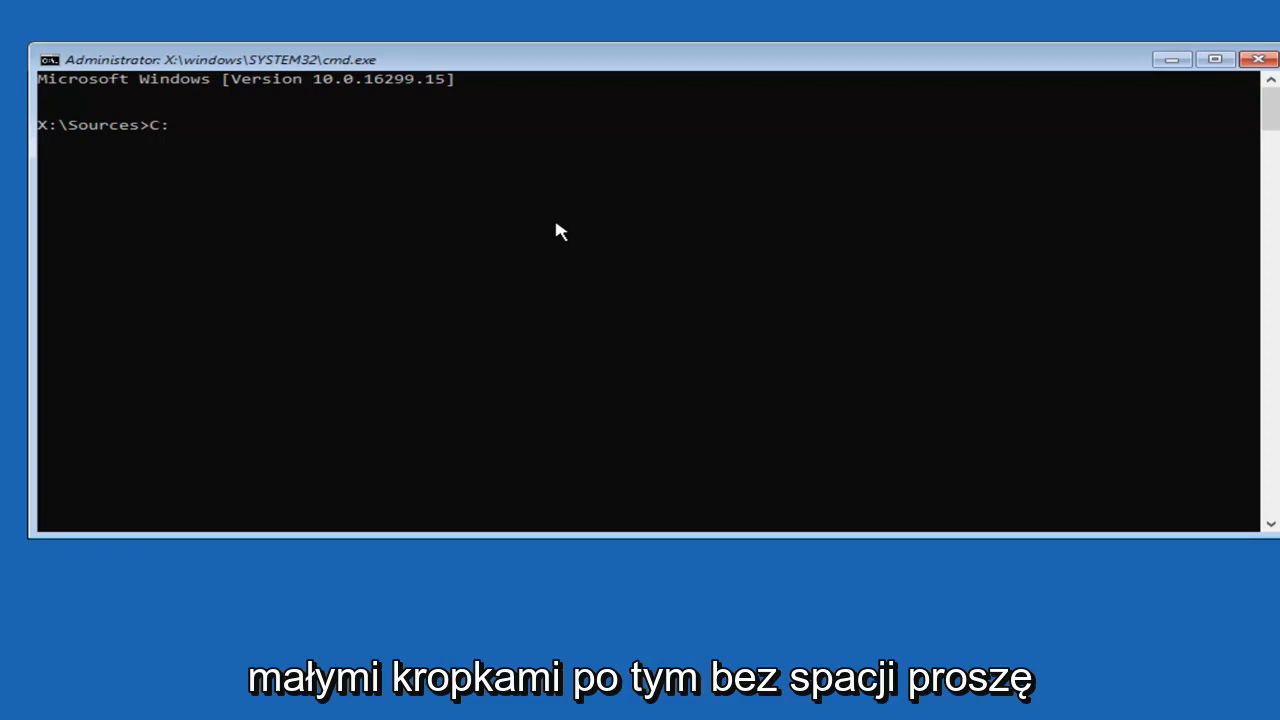
pyautogui.moveTo(184, 160)
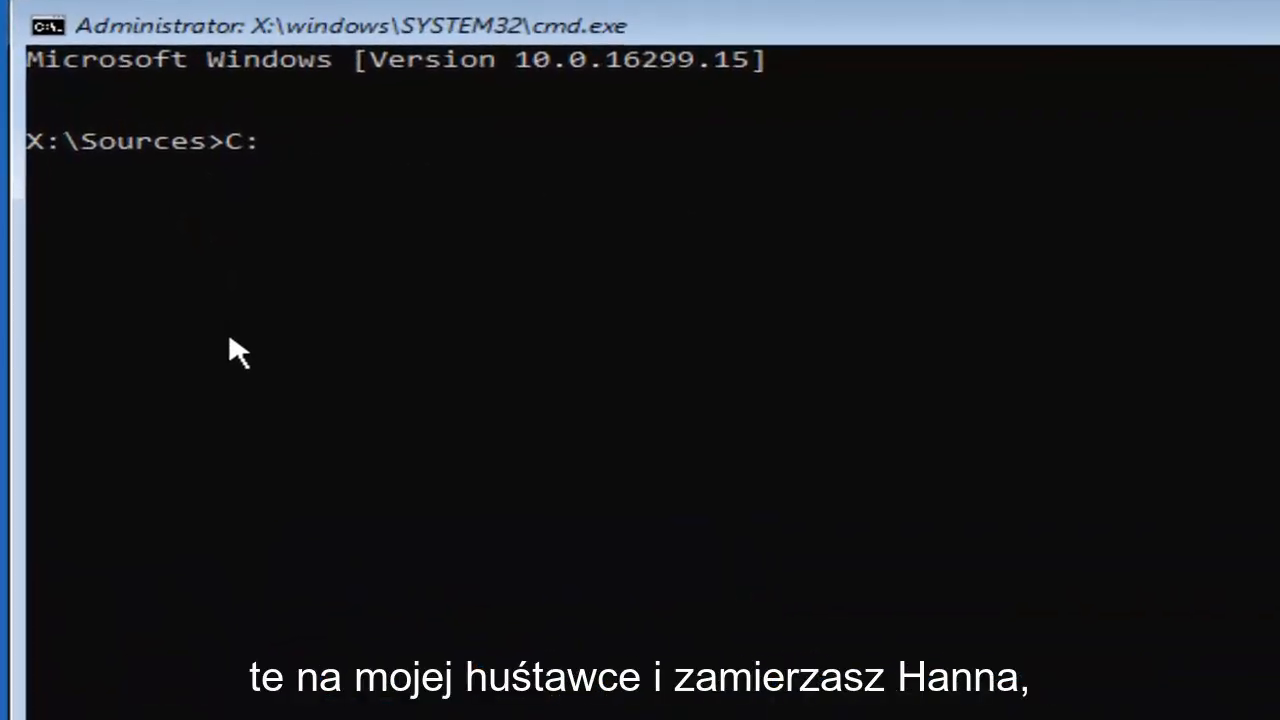
pyautogui.press('Enter')
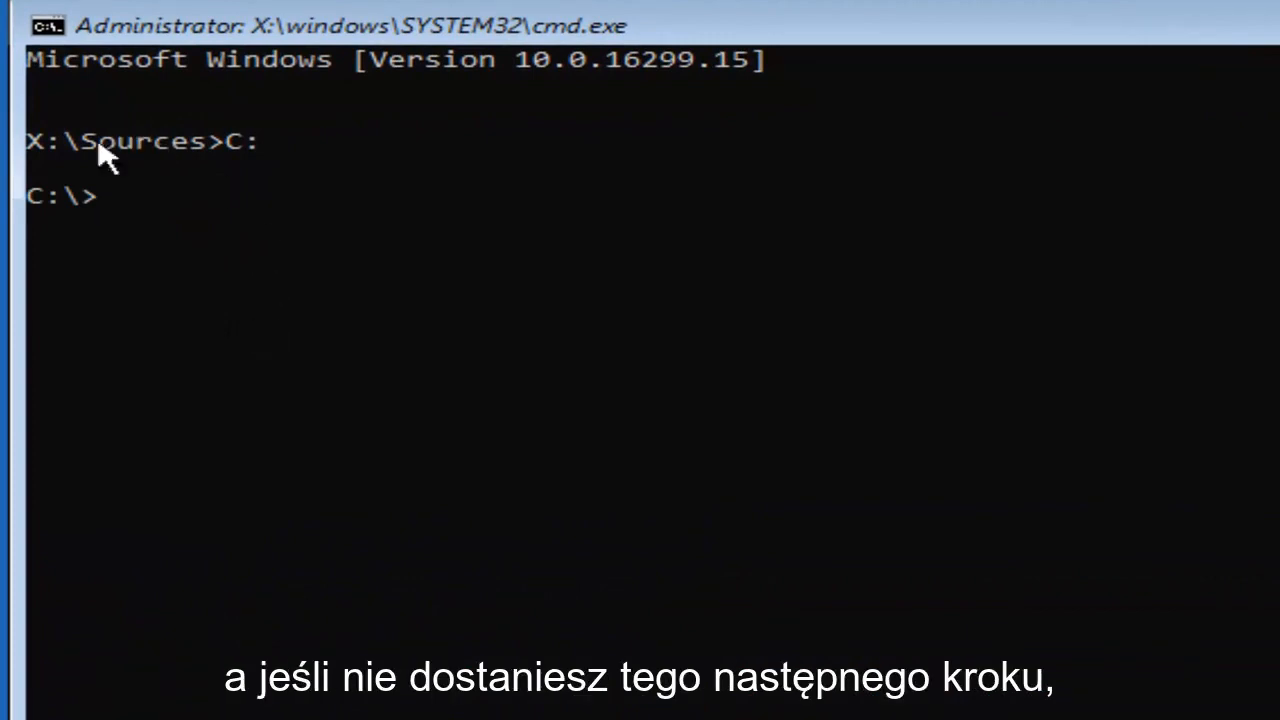
pyautogui.moveTo(84, 322)
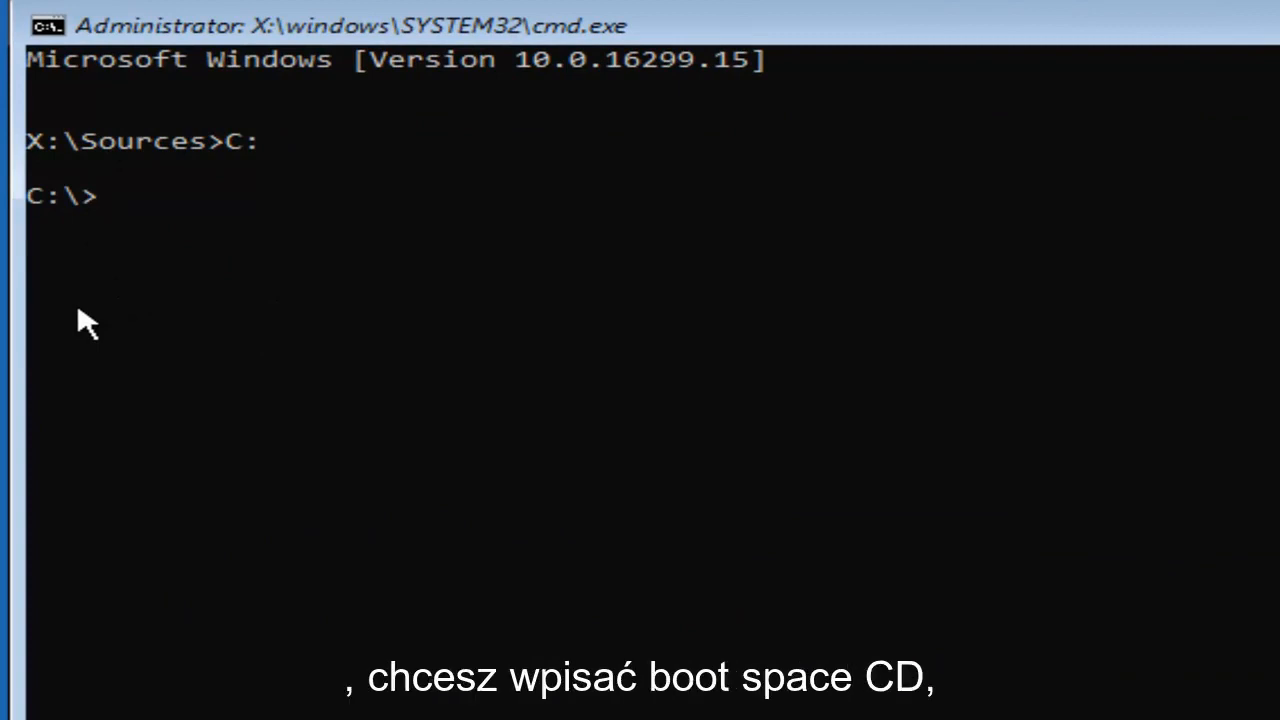
pyautogui.write('cd')
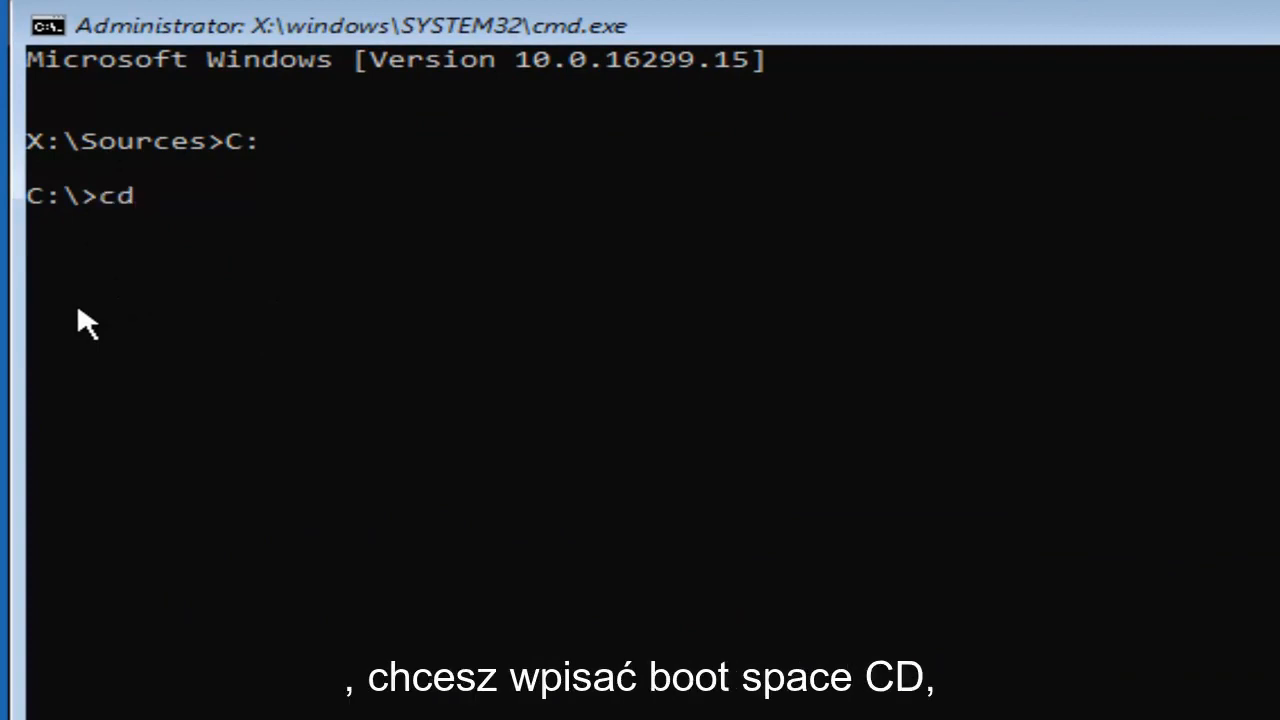
pyautogui.write('boot')
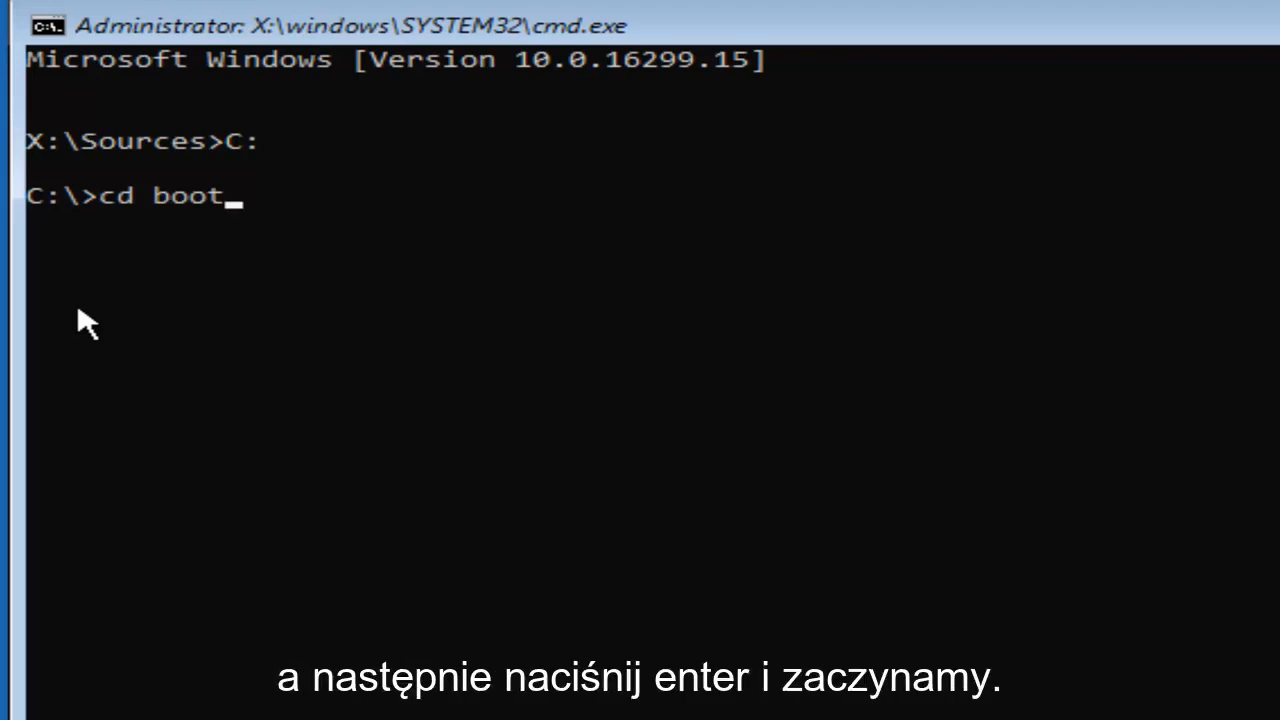
pyautogui.press('Enter')
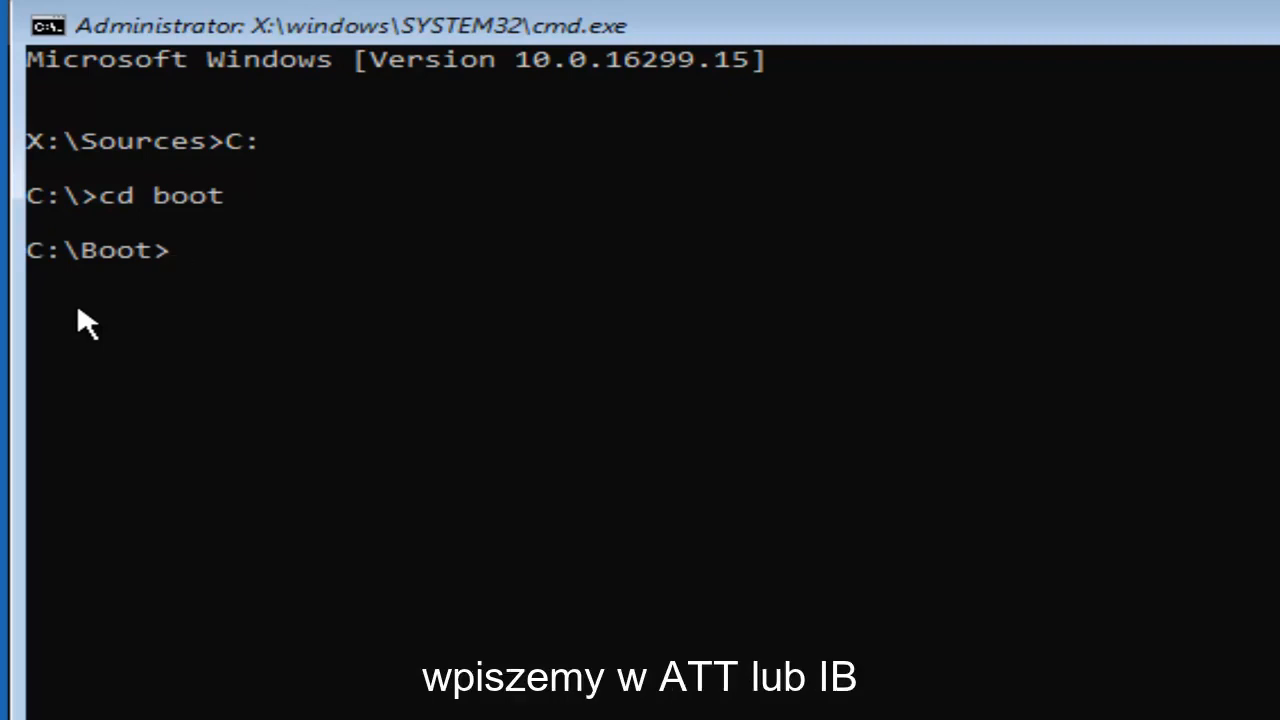
# Enter 'attrib bcd -s -h -r' at C:\Boot to clear the BCD file's attributes.
pyautogui.write('at')
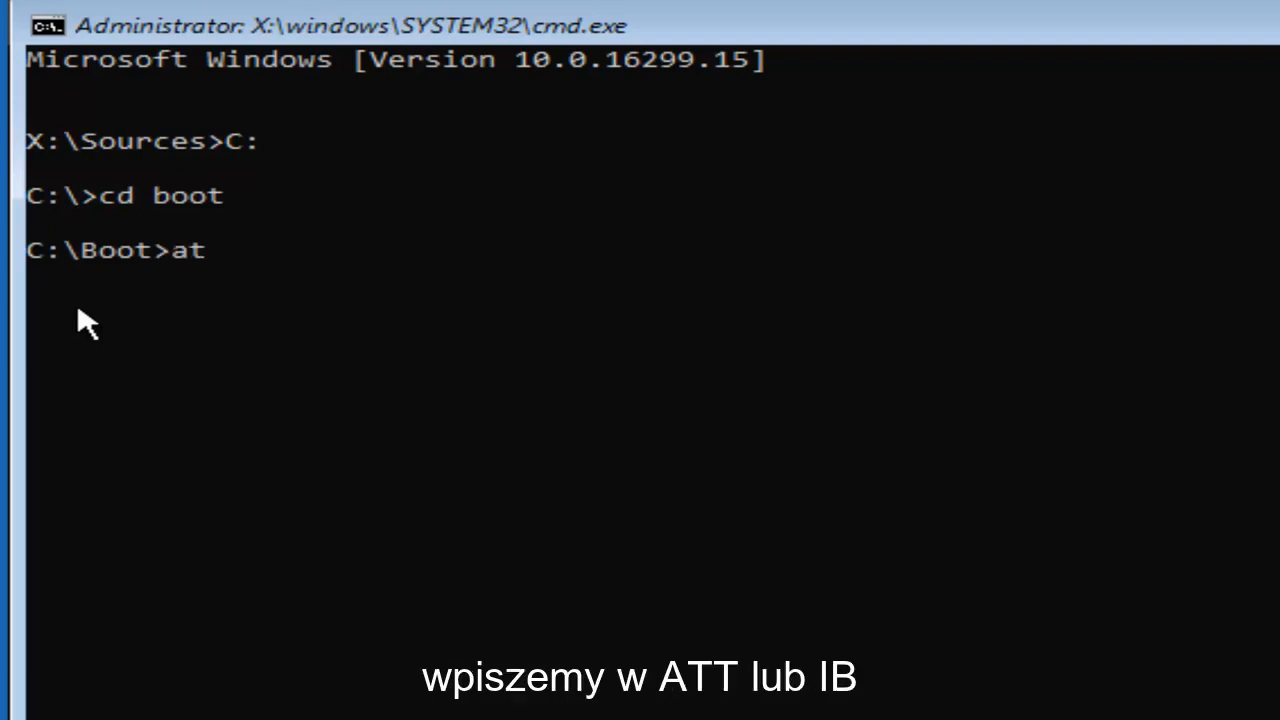
pyautogui.write('tri')
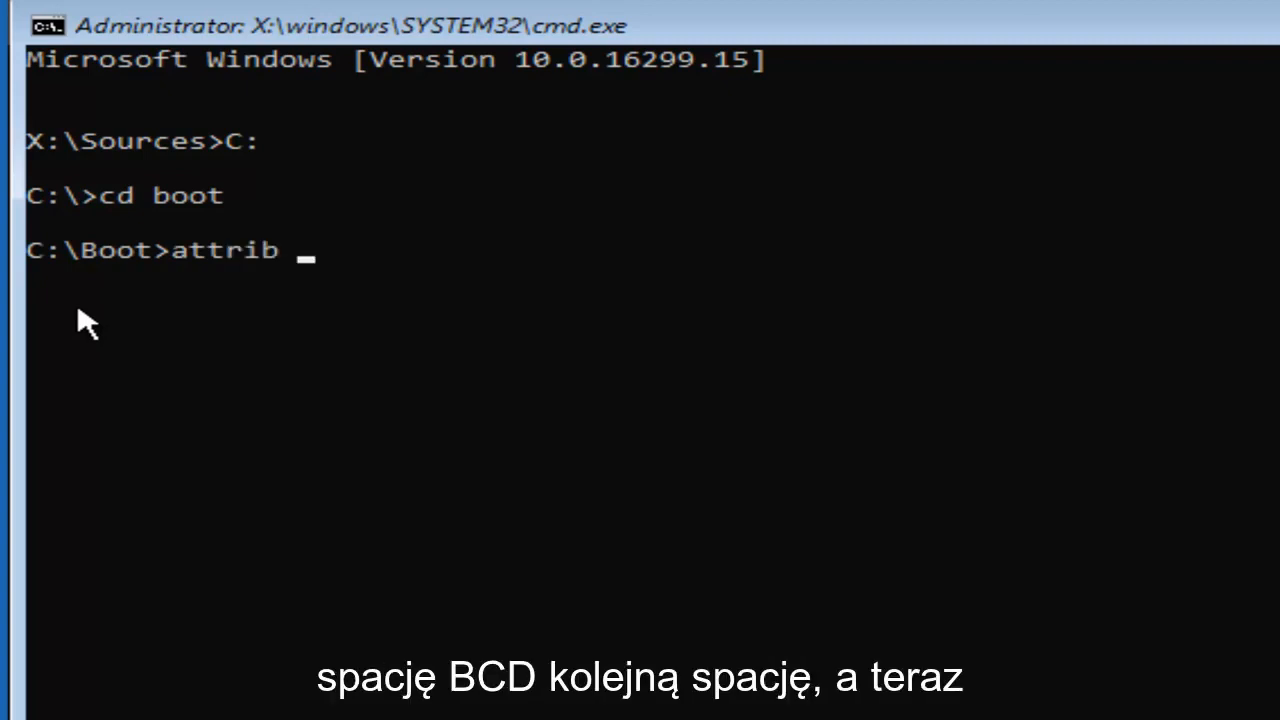
pyautogui.write('bcd')
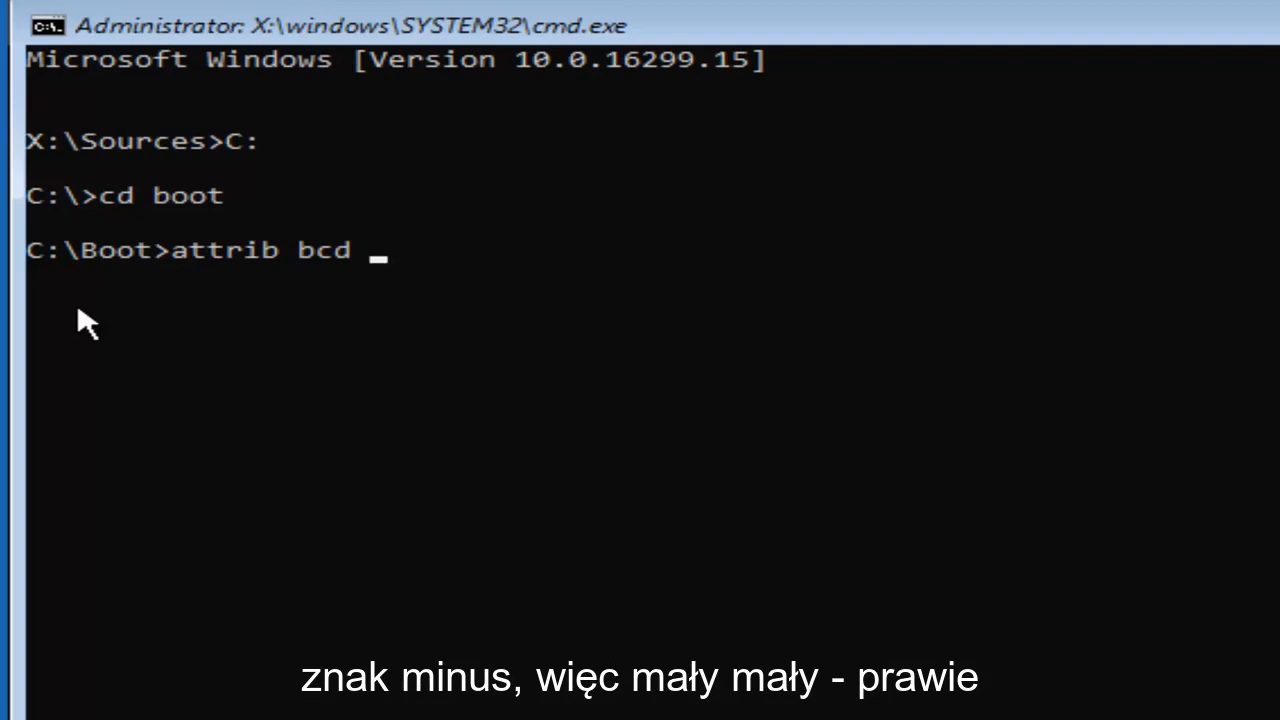
pyautogui.write('-')
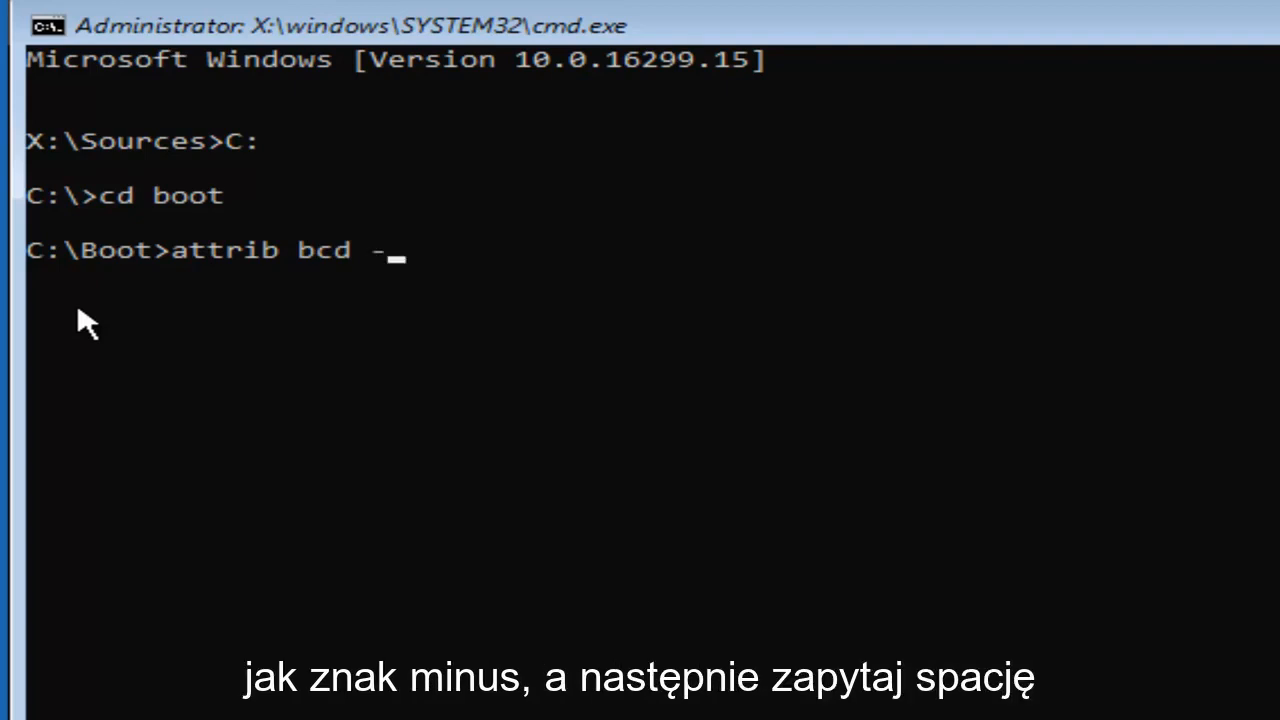
pyautogui.write('s')
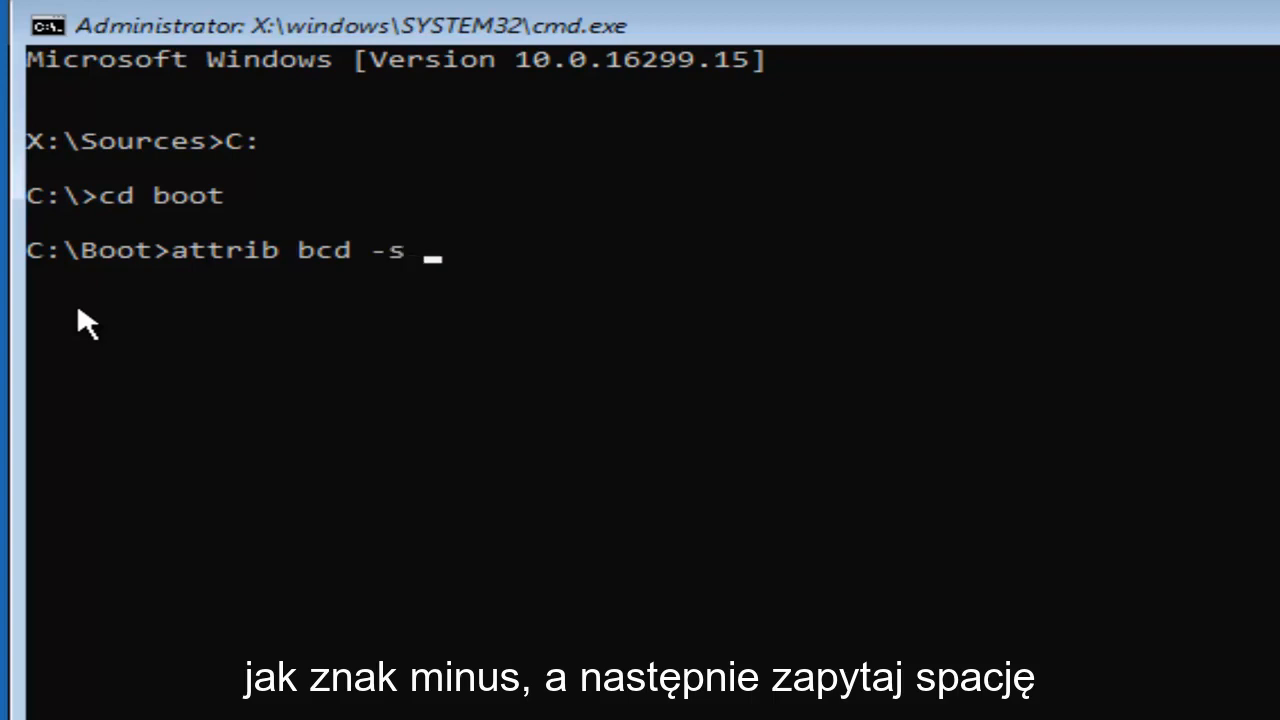
pyautogui.write('-')
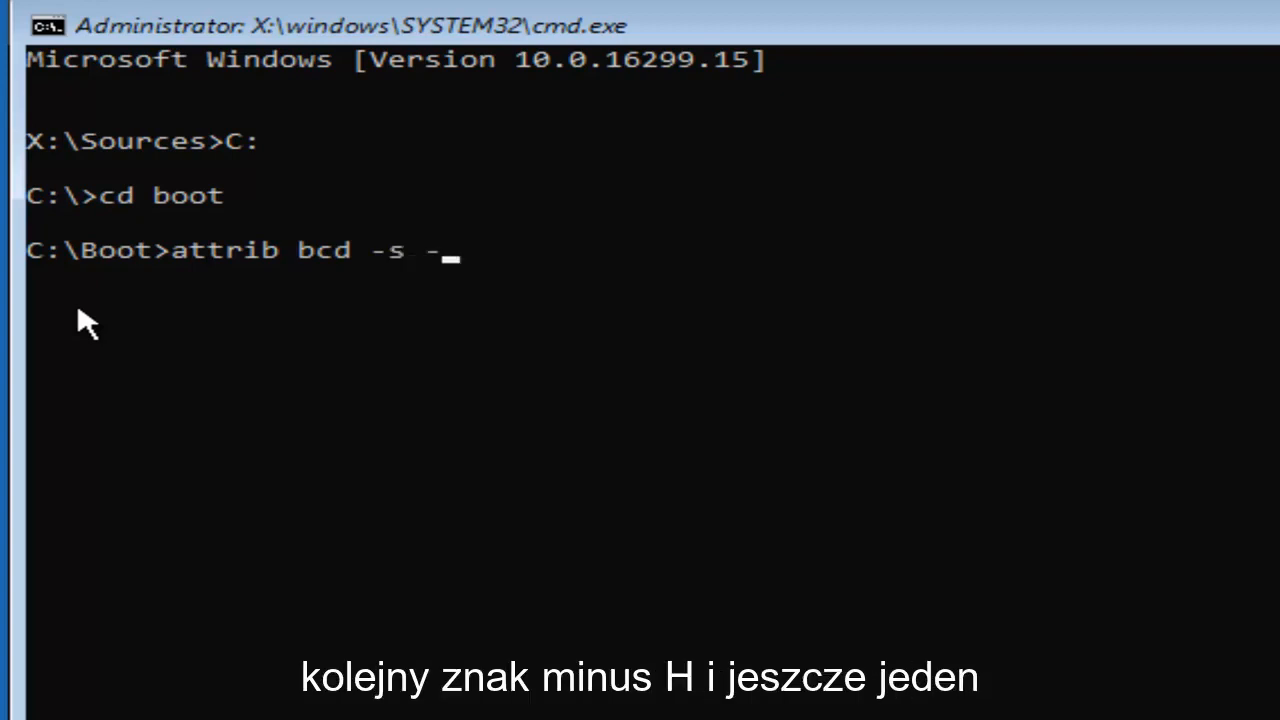
pyautogui.write('h')
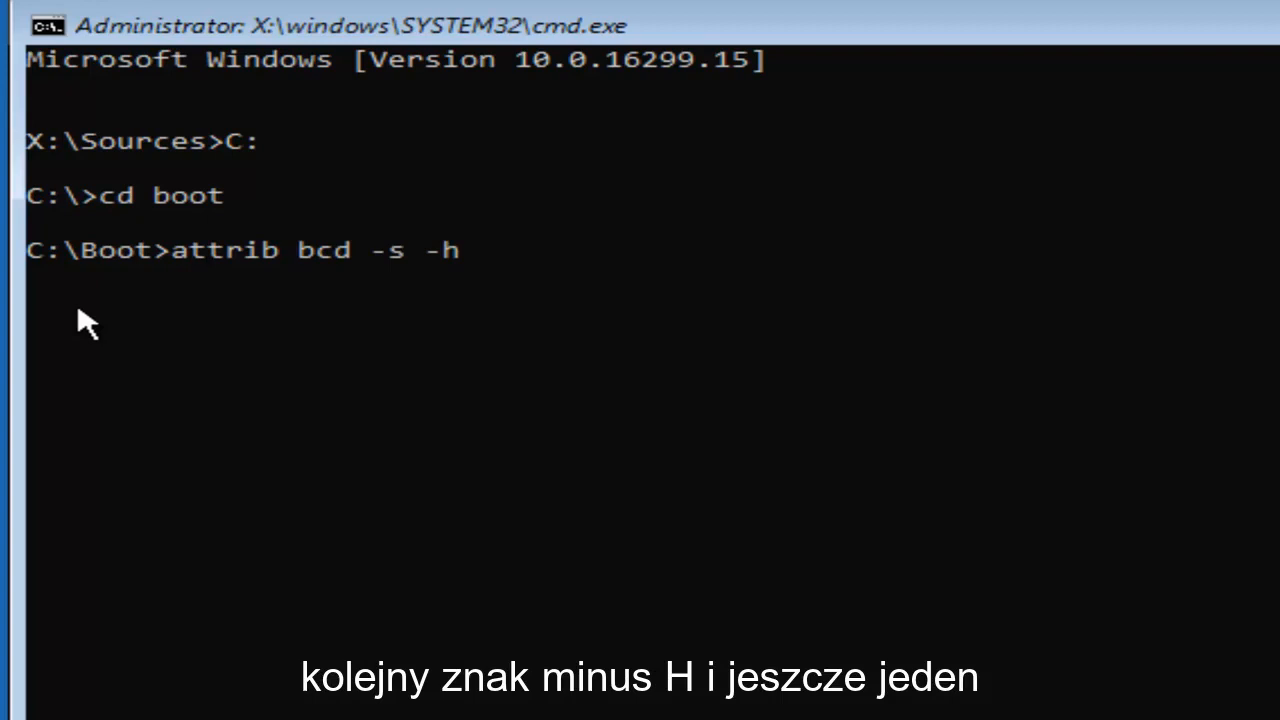
pyautogui.write('-')
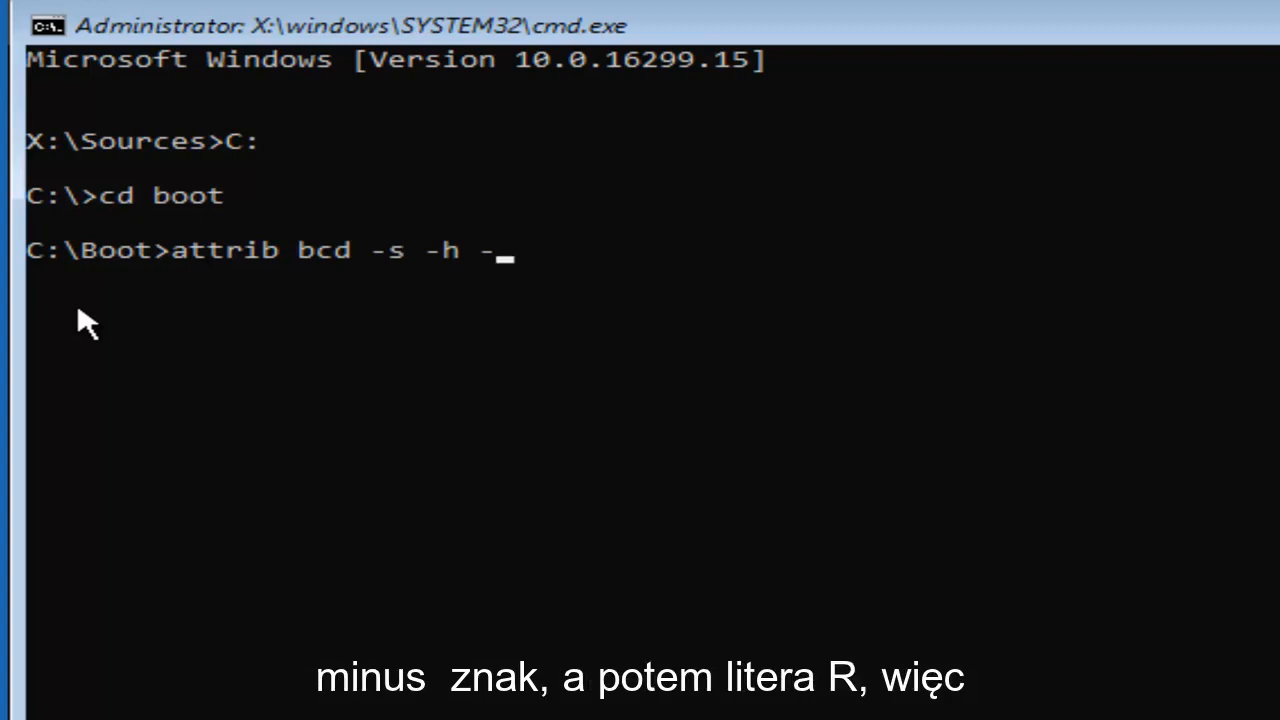
pyautogui.write('r')
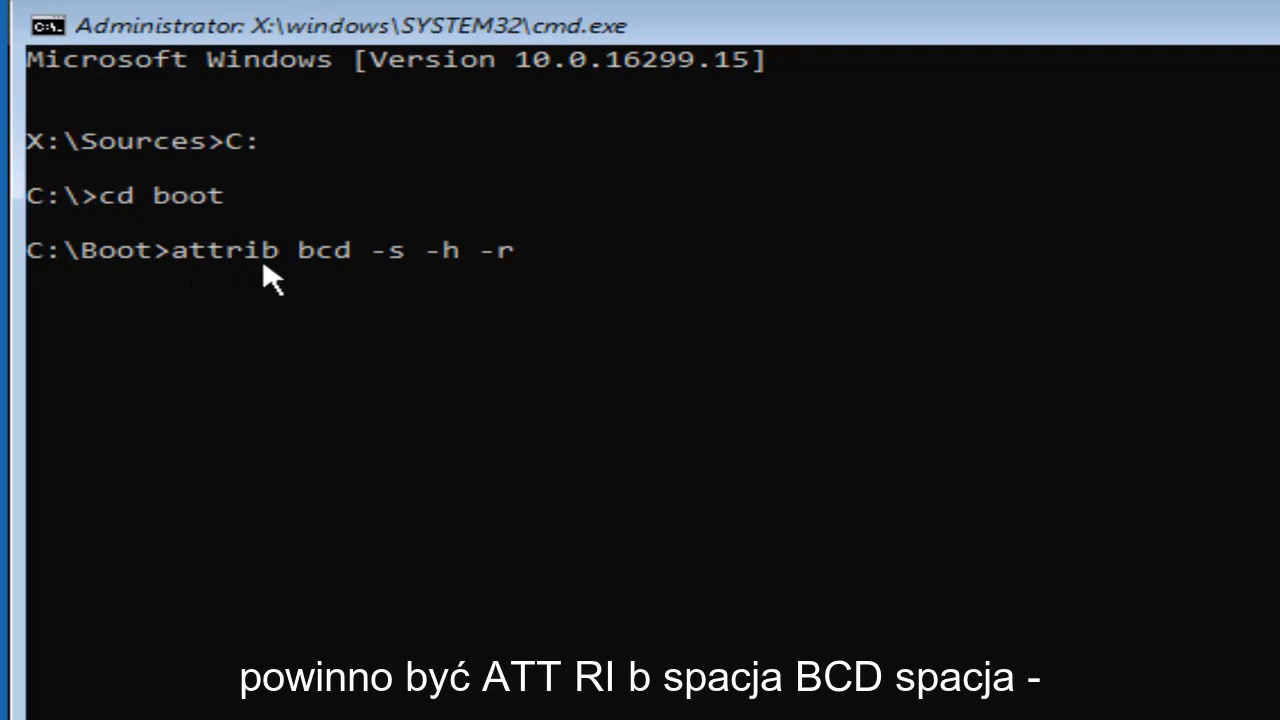
pyautogui.moveTo(364, 276)
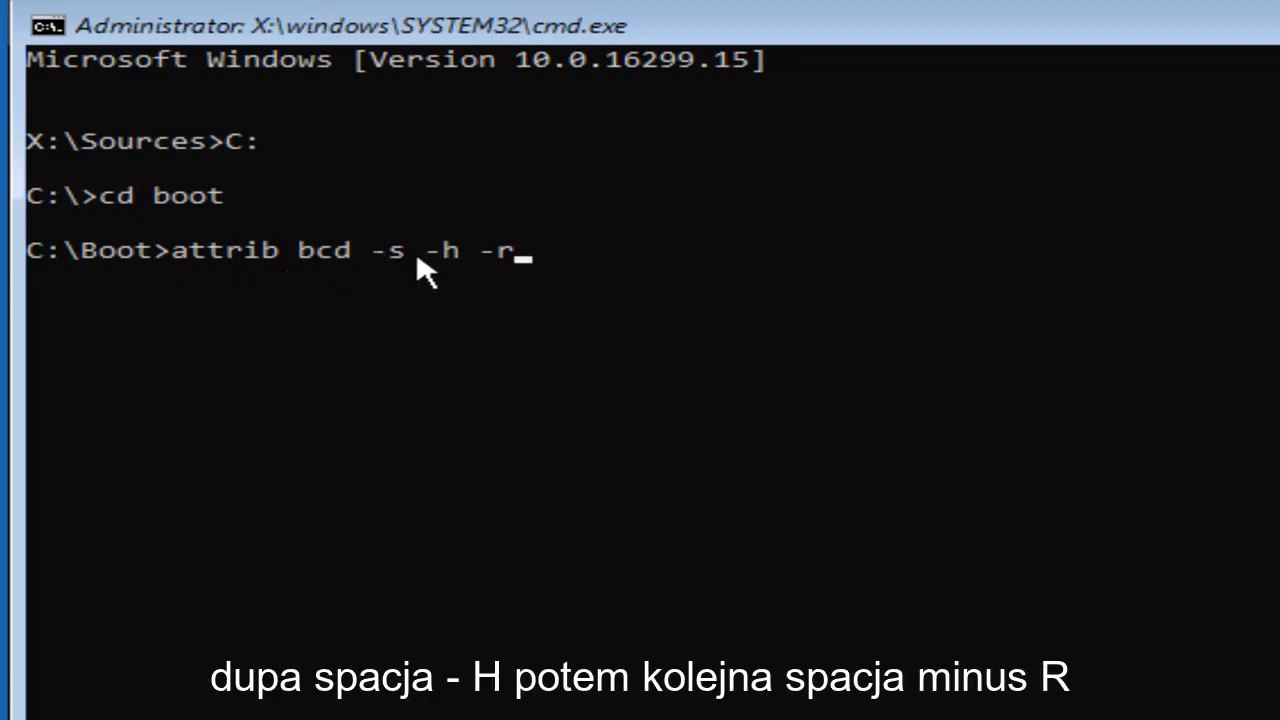
pyautogui.moveTo(470, 280)
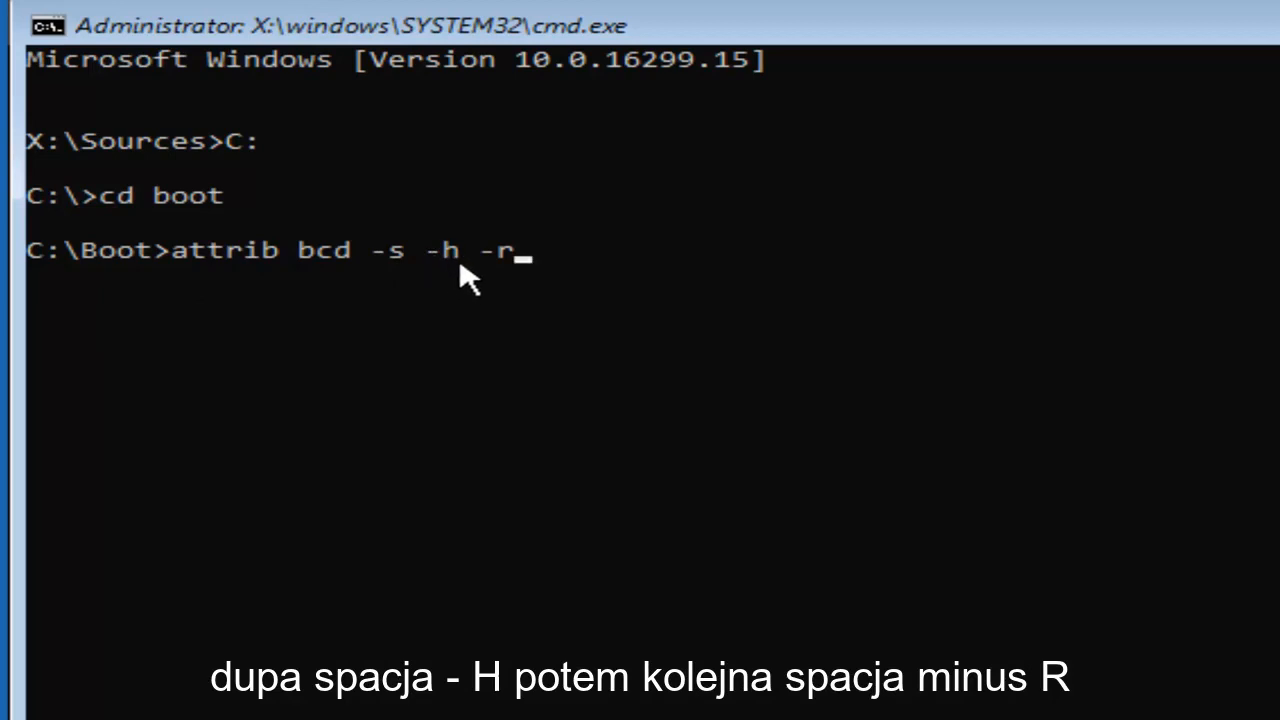
pyautogui.moveTo(540, 262)
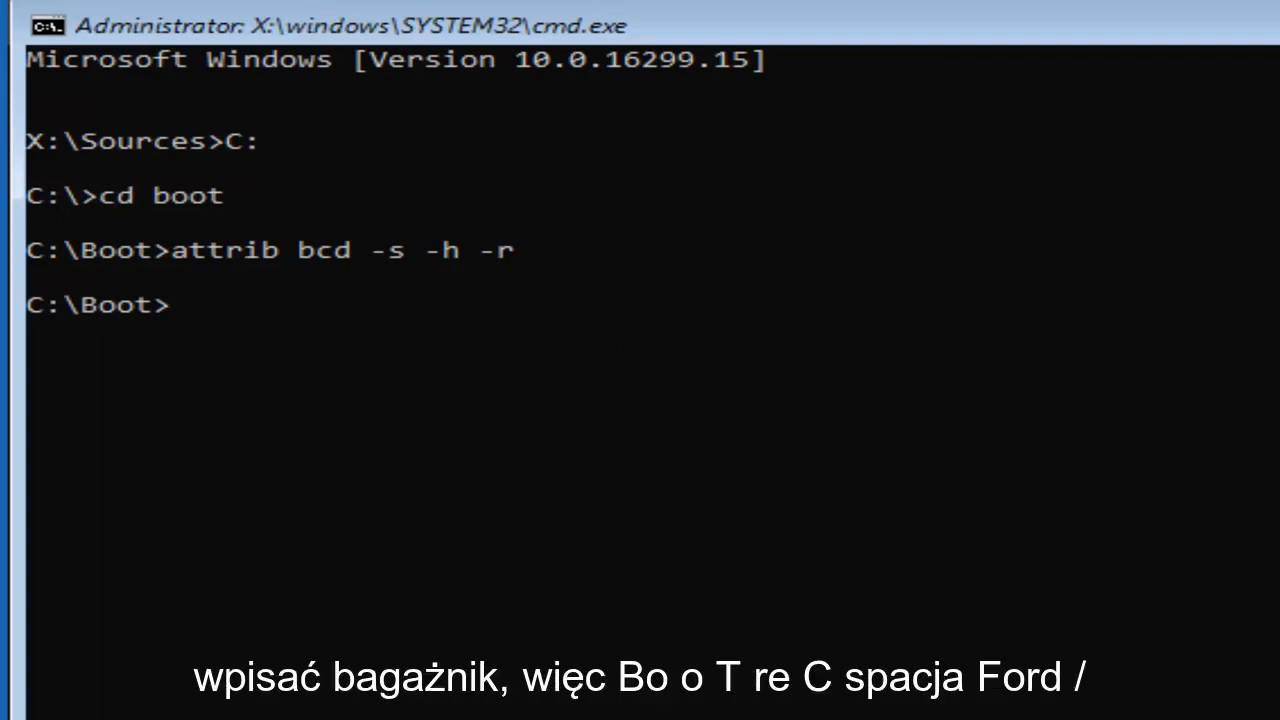
# Run 'bootrec /rebuildbcd' to scan all disks for Windows installations.
pyautogui.write('boot')
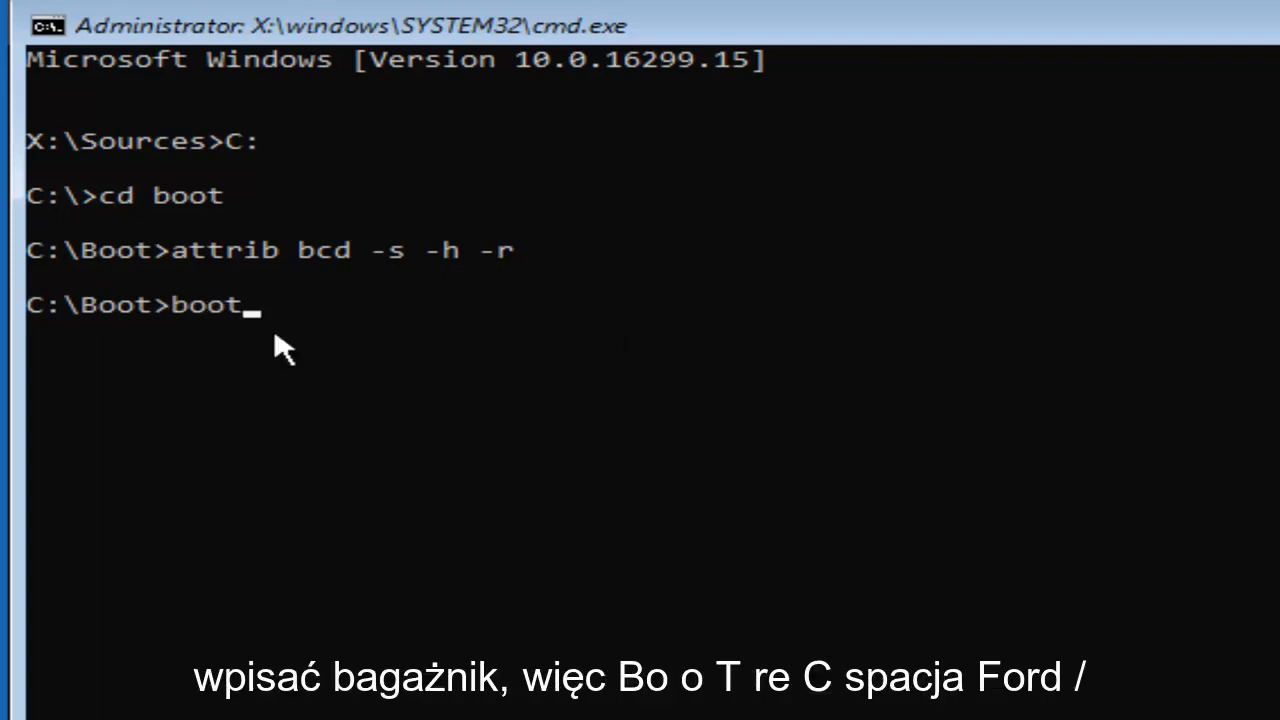
pyautogui.write('rec')
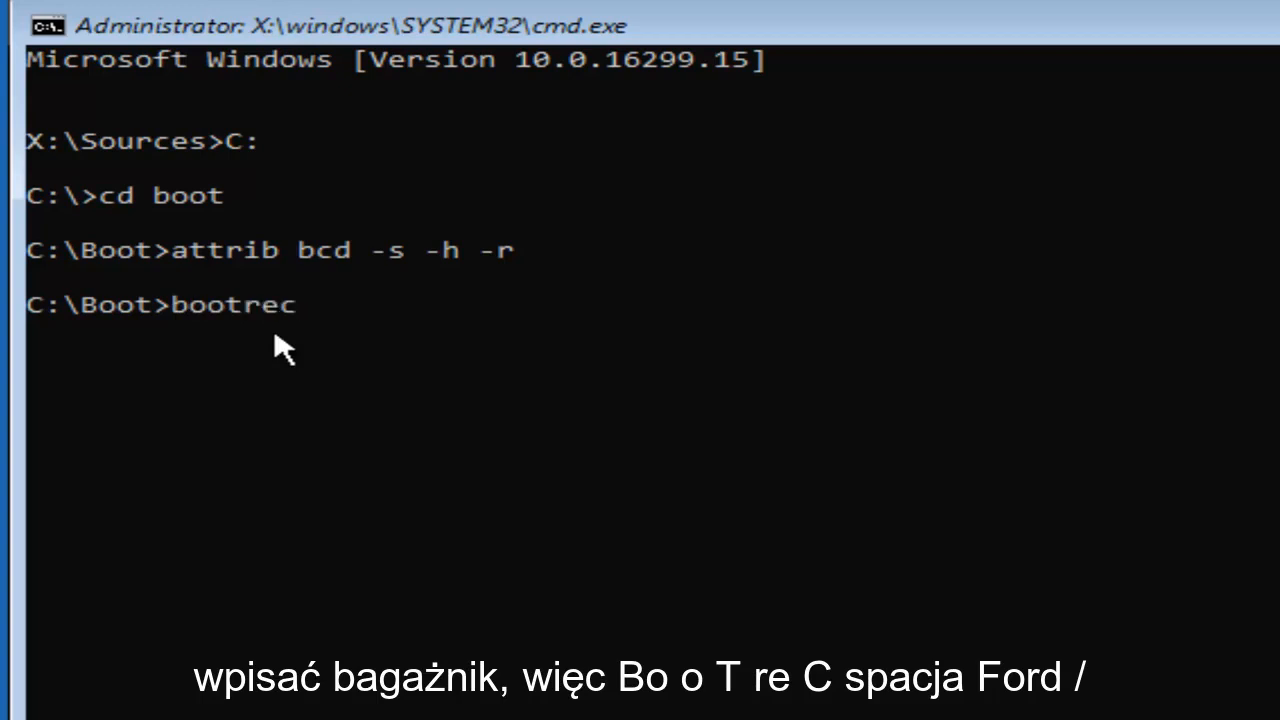
pyautogui.write('/')
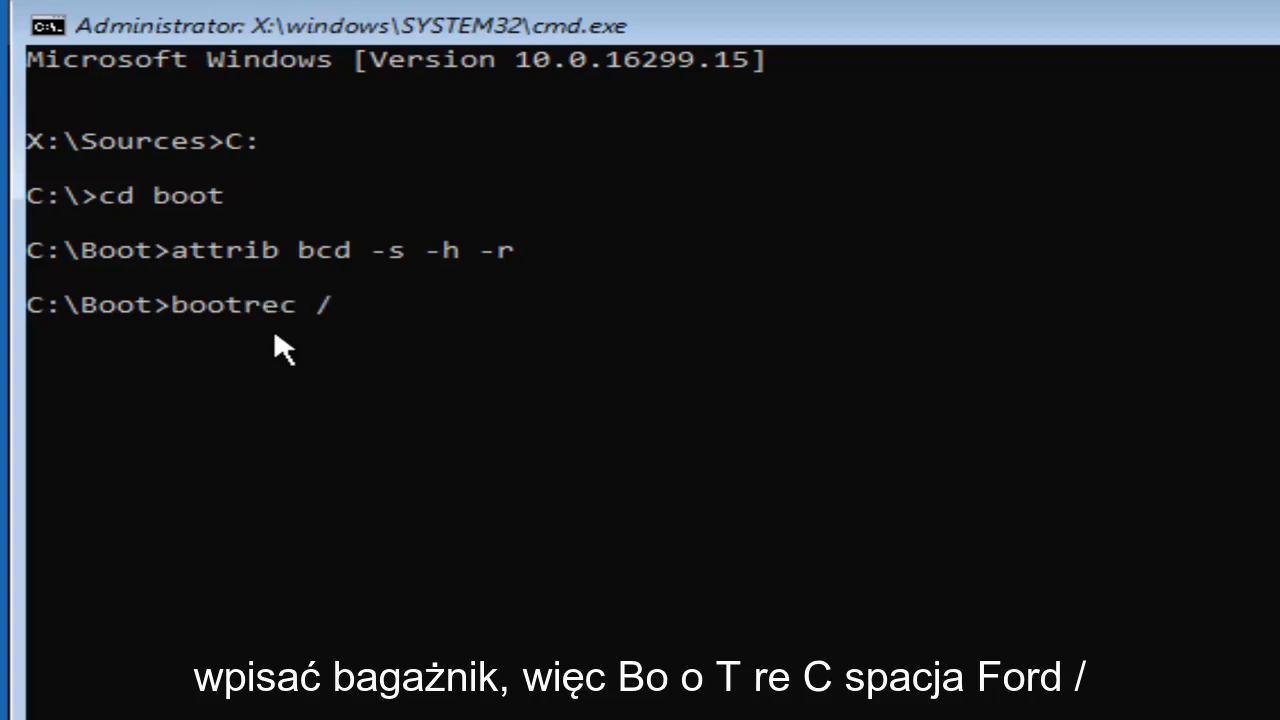
pyautogui.write('reb')
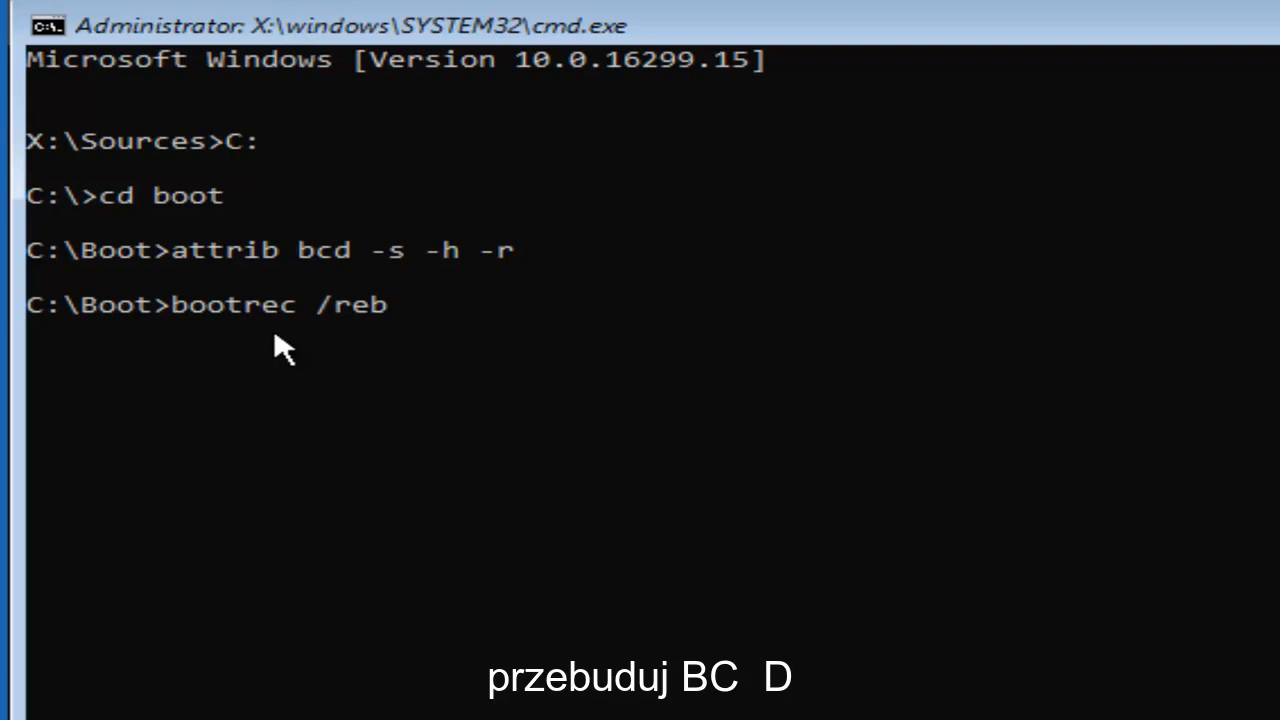
pyautogui.write('uild')
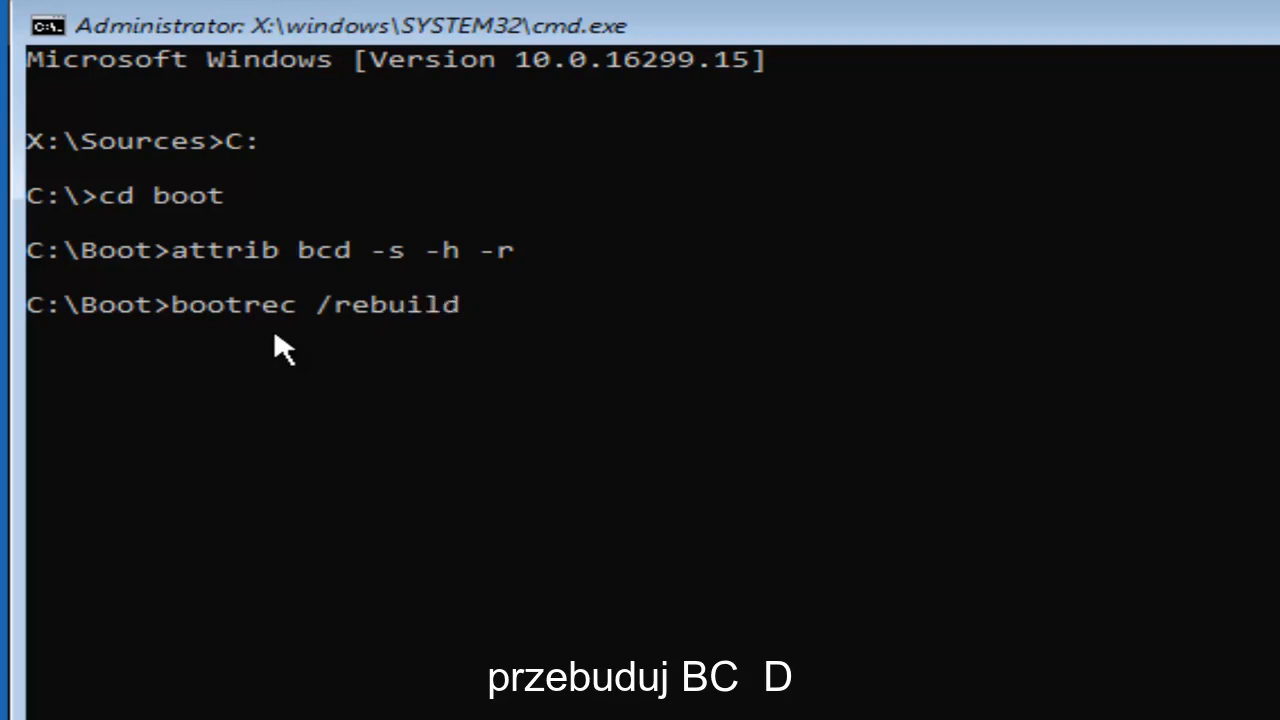
pyautogui.write('bcd')
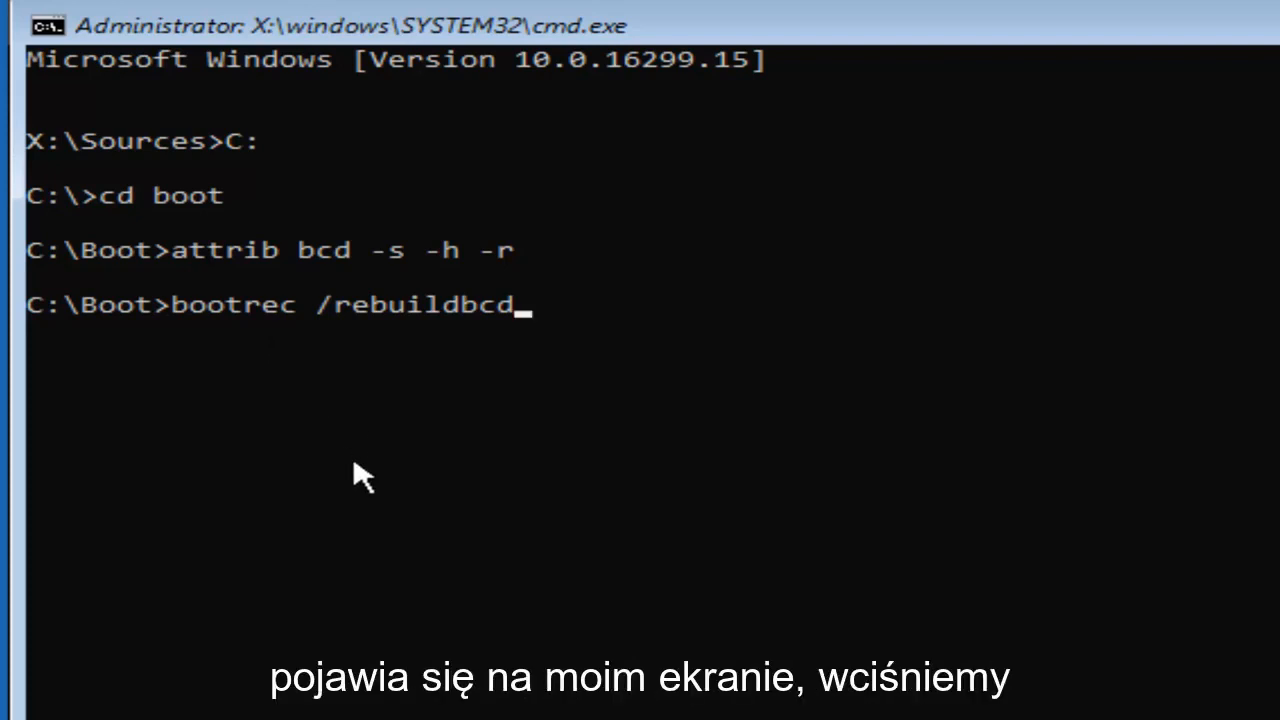
pyautogui.press('enter')
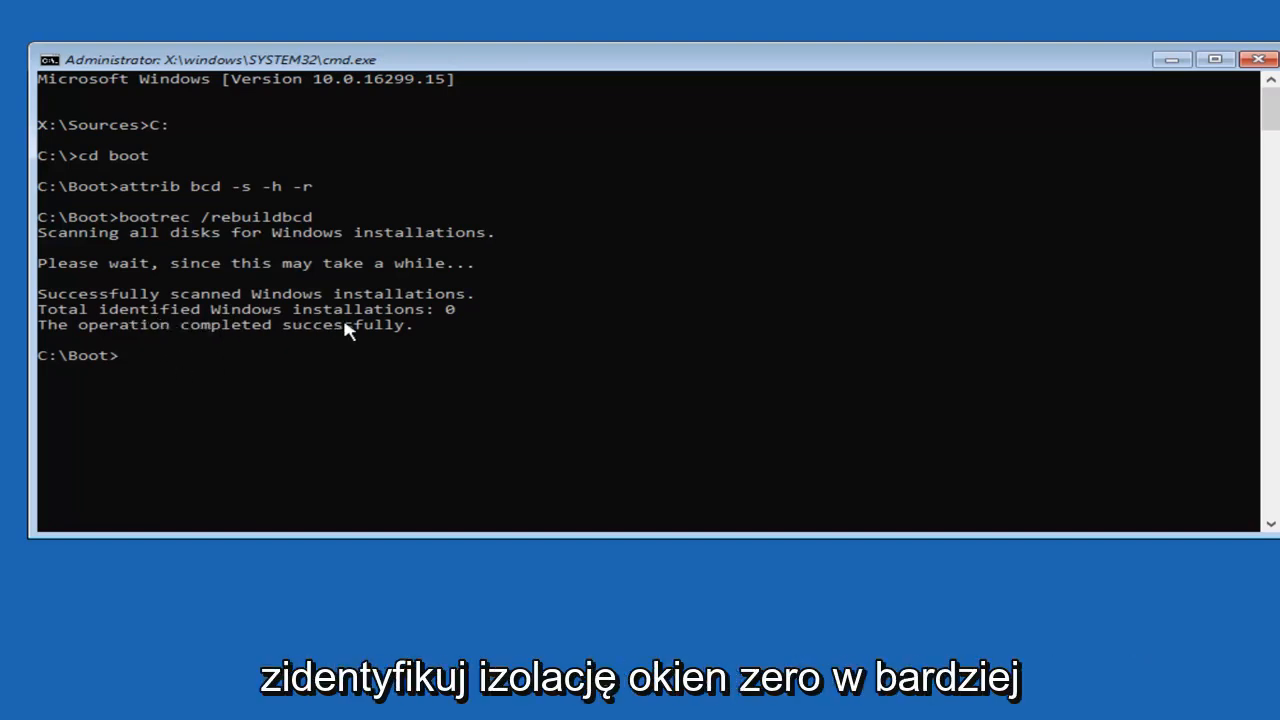
pyautogui.moveTo(420, 324)
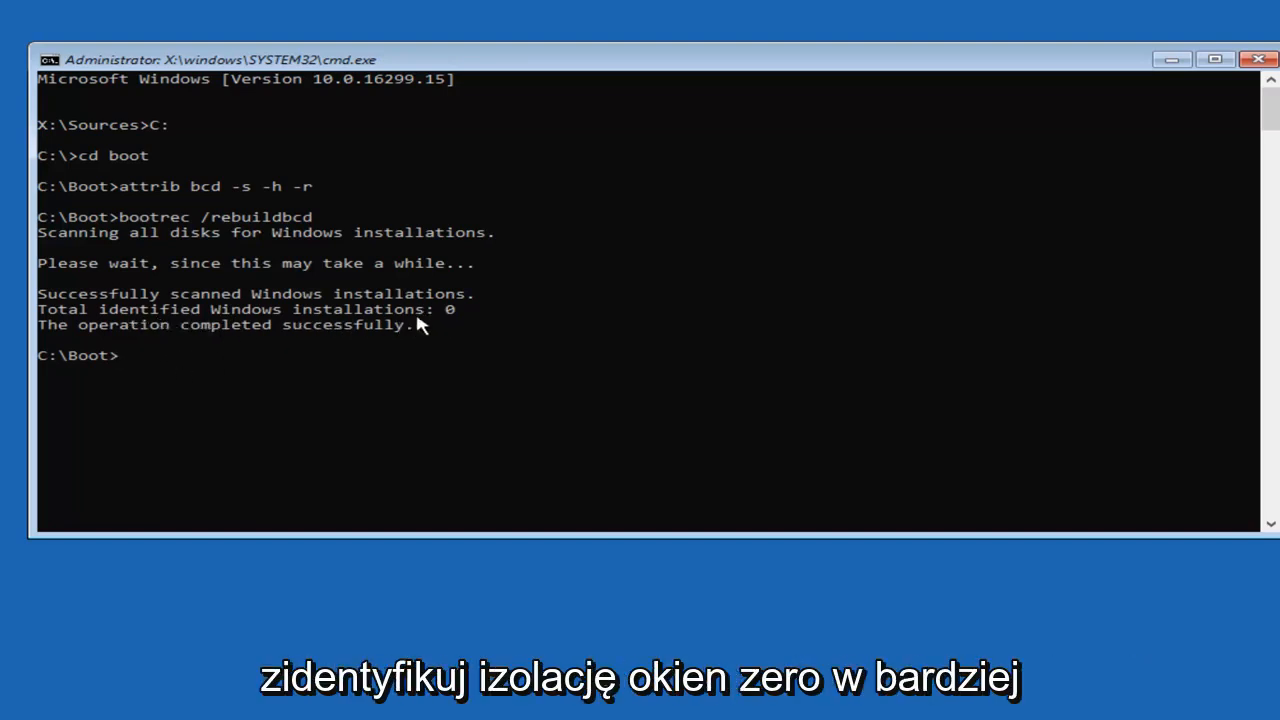
pyautogui.moveTo(448, 318)
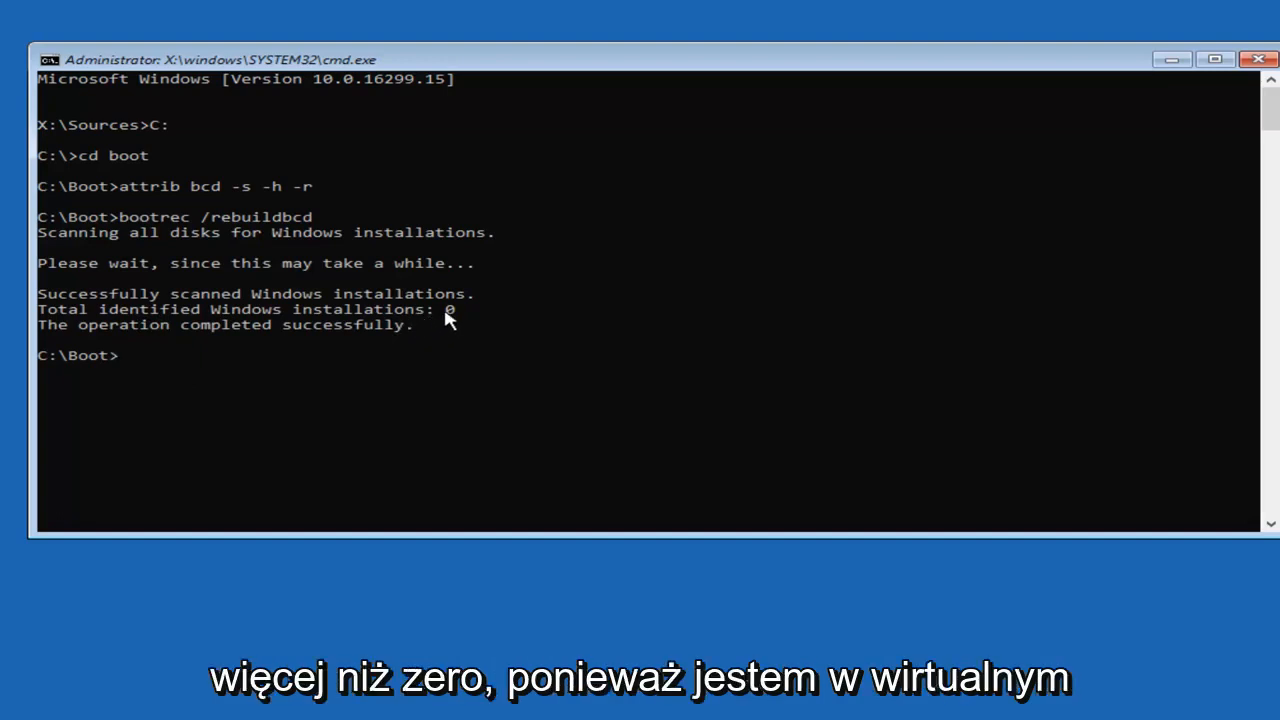
pyautogui.moveTo(196, 328)
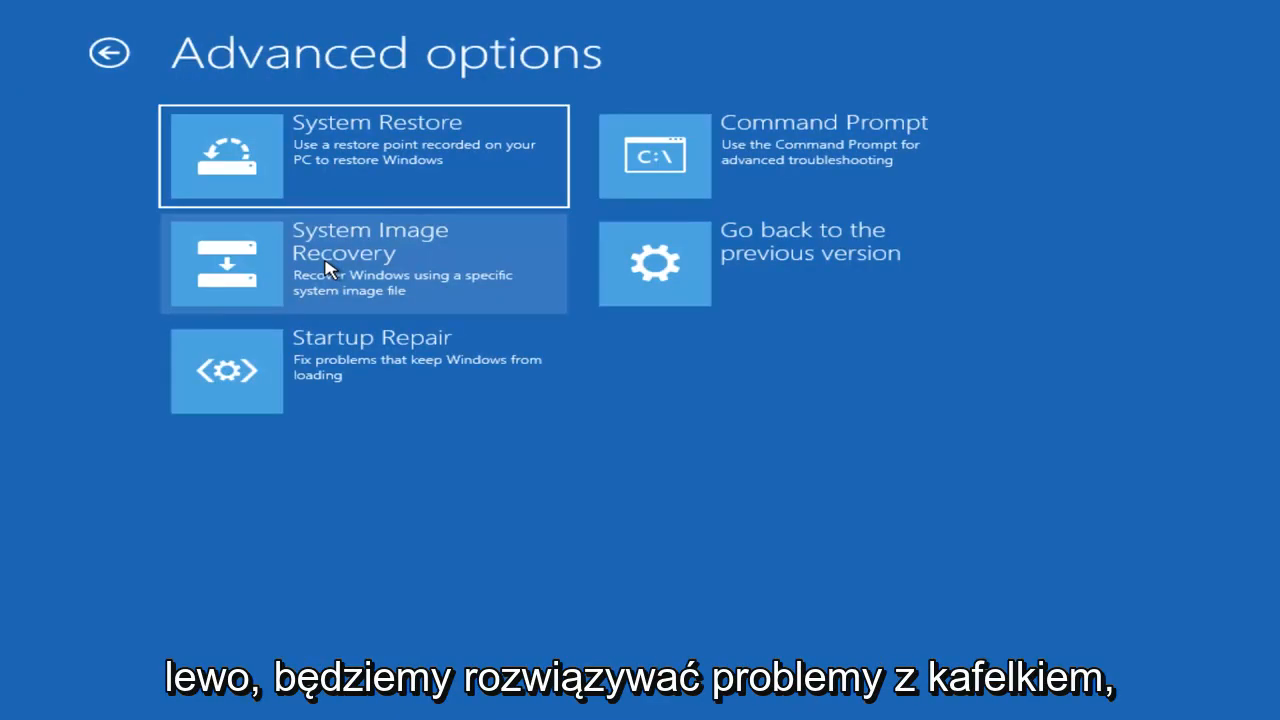
pyautogui.moveTo(444, 348)
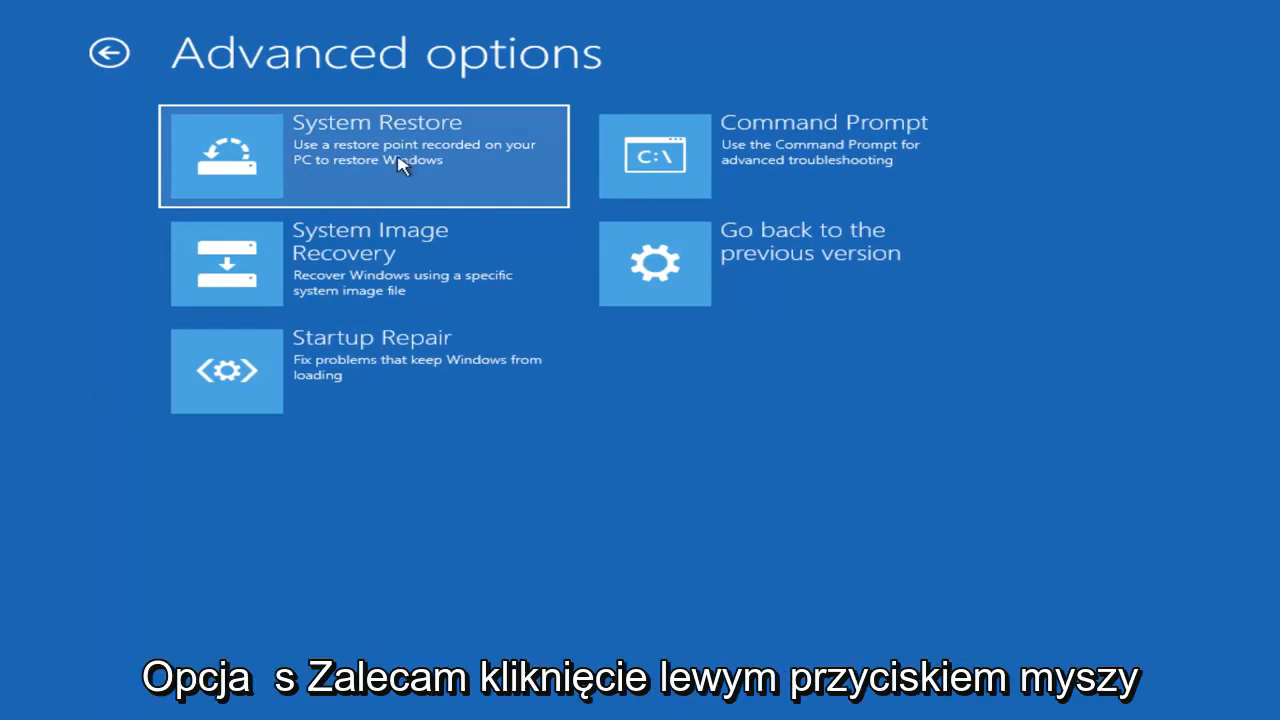
pyautogui.click(364, 156)
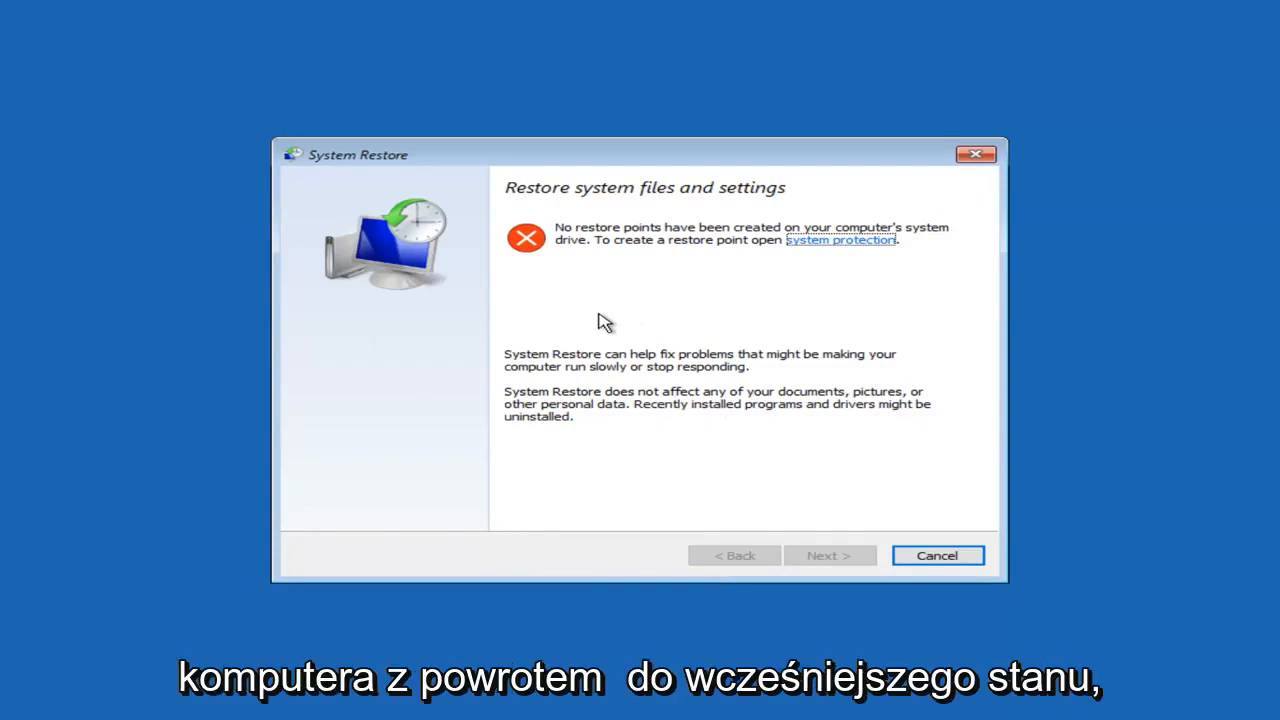
pyautogui.click(936, 556)
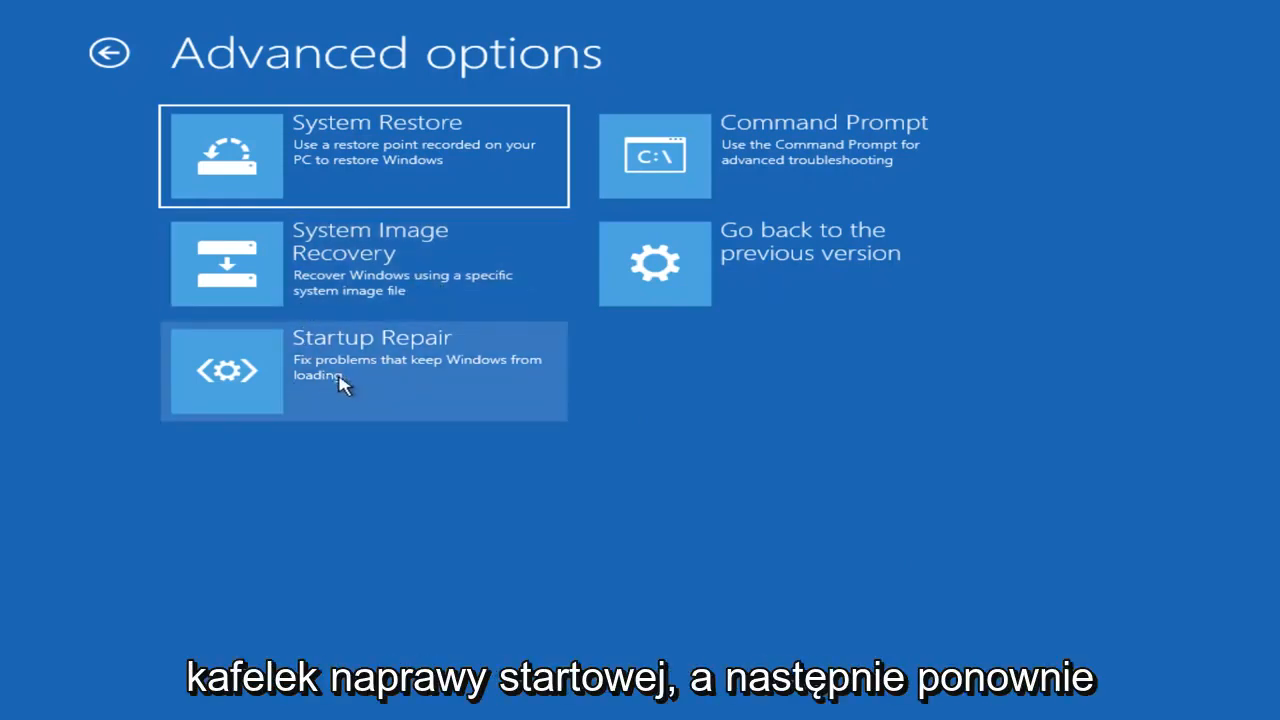
# Run Startup Repair, which can't repair the PC, then shut down.
pyautogui.click(364, 370)
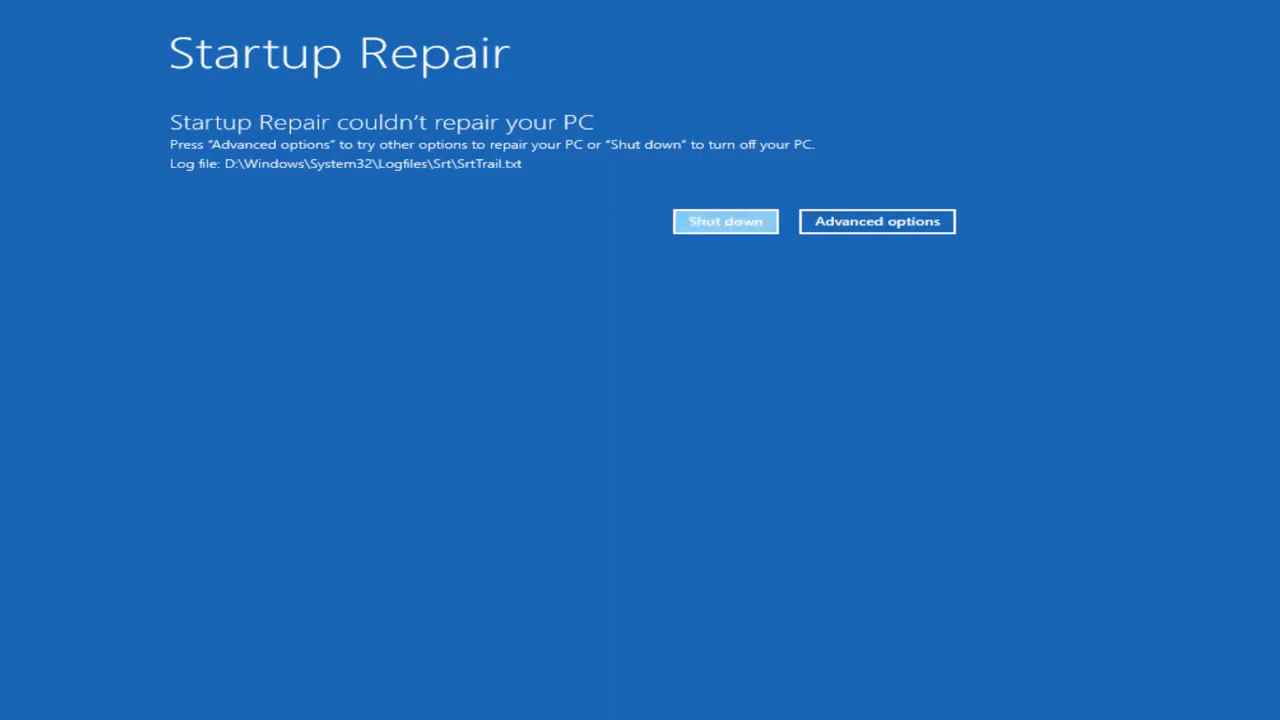
pyautogui.click(724, 220)
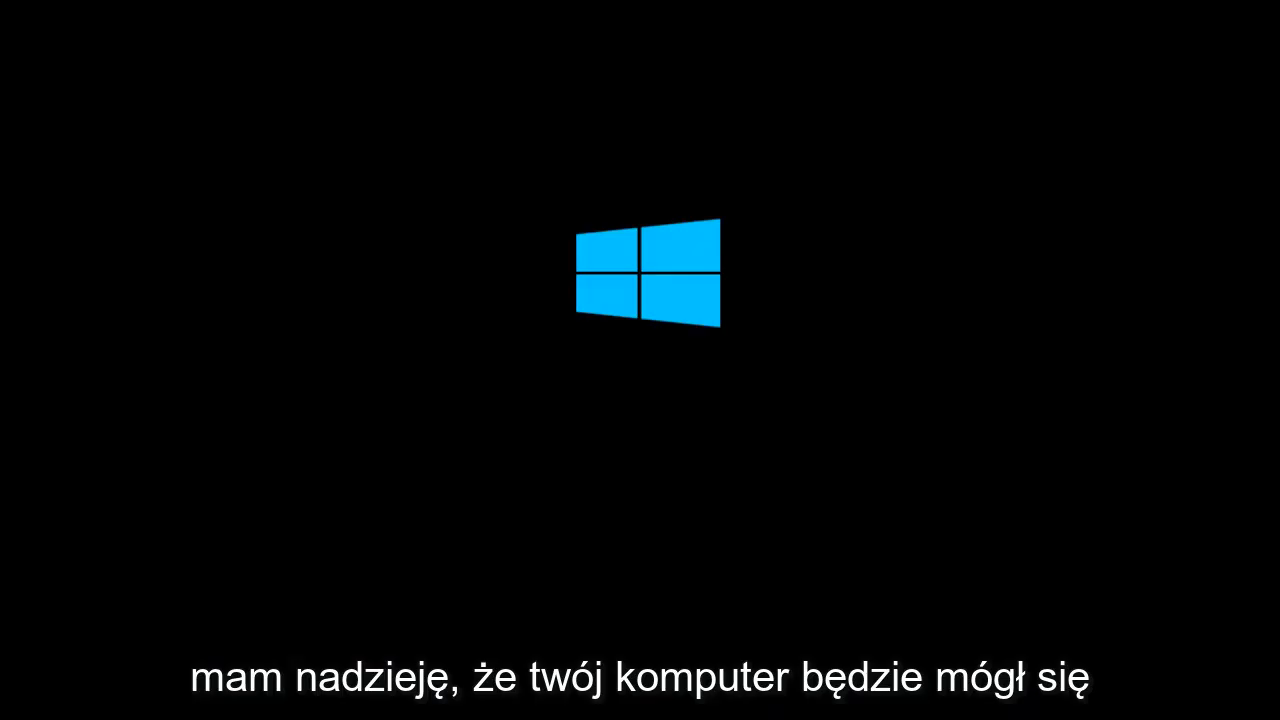